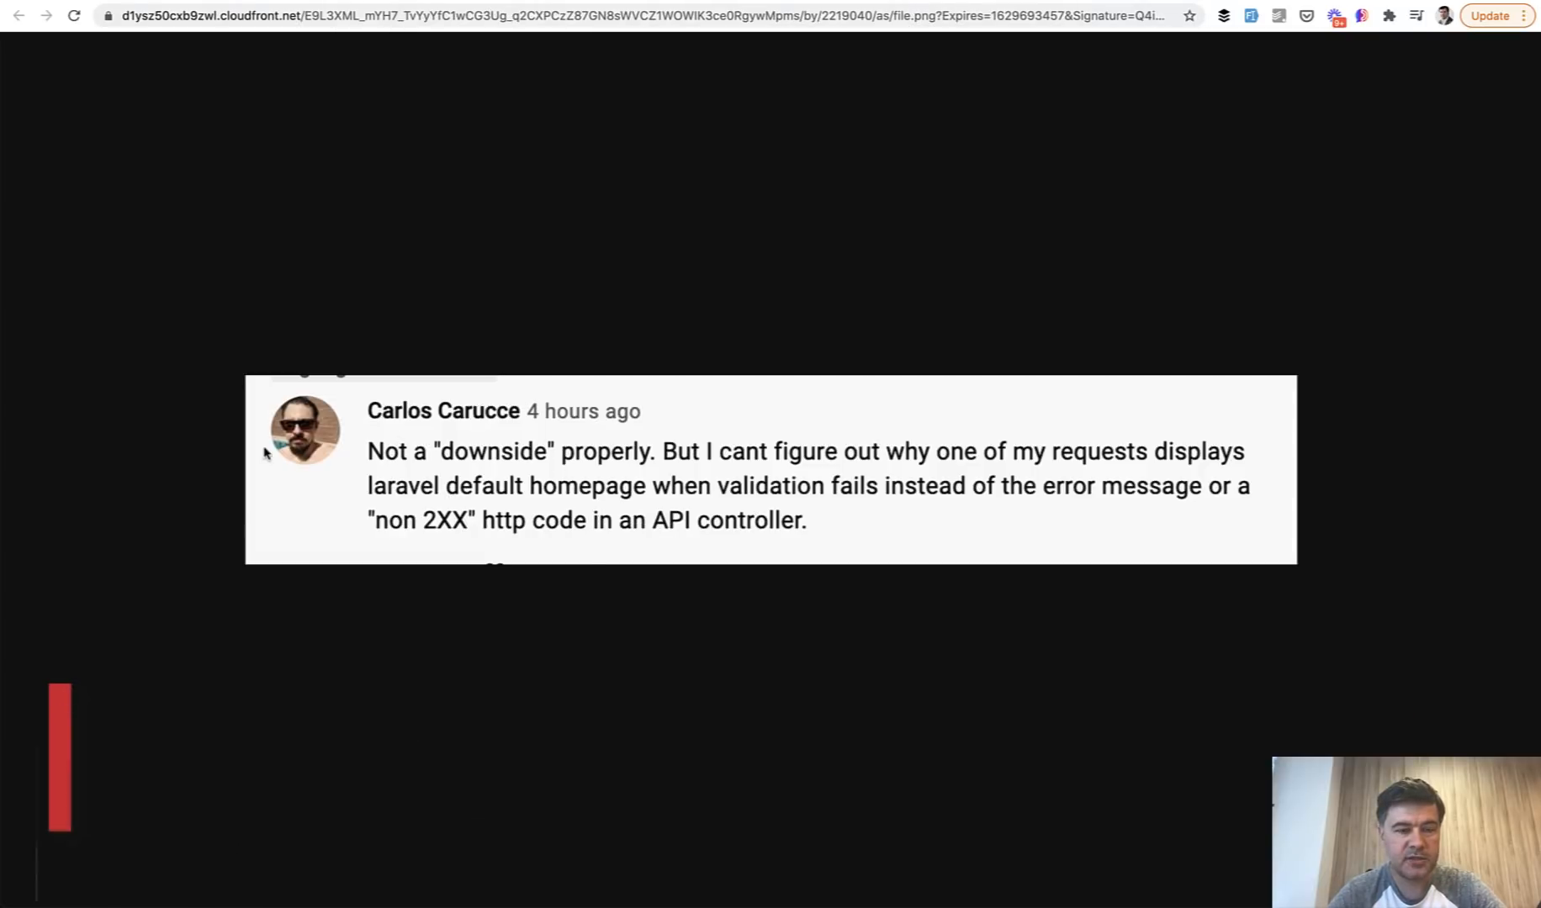
{"action": "mouse_move", "coordinate": [599, 640]}
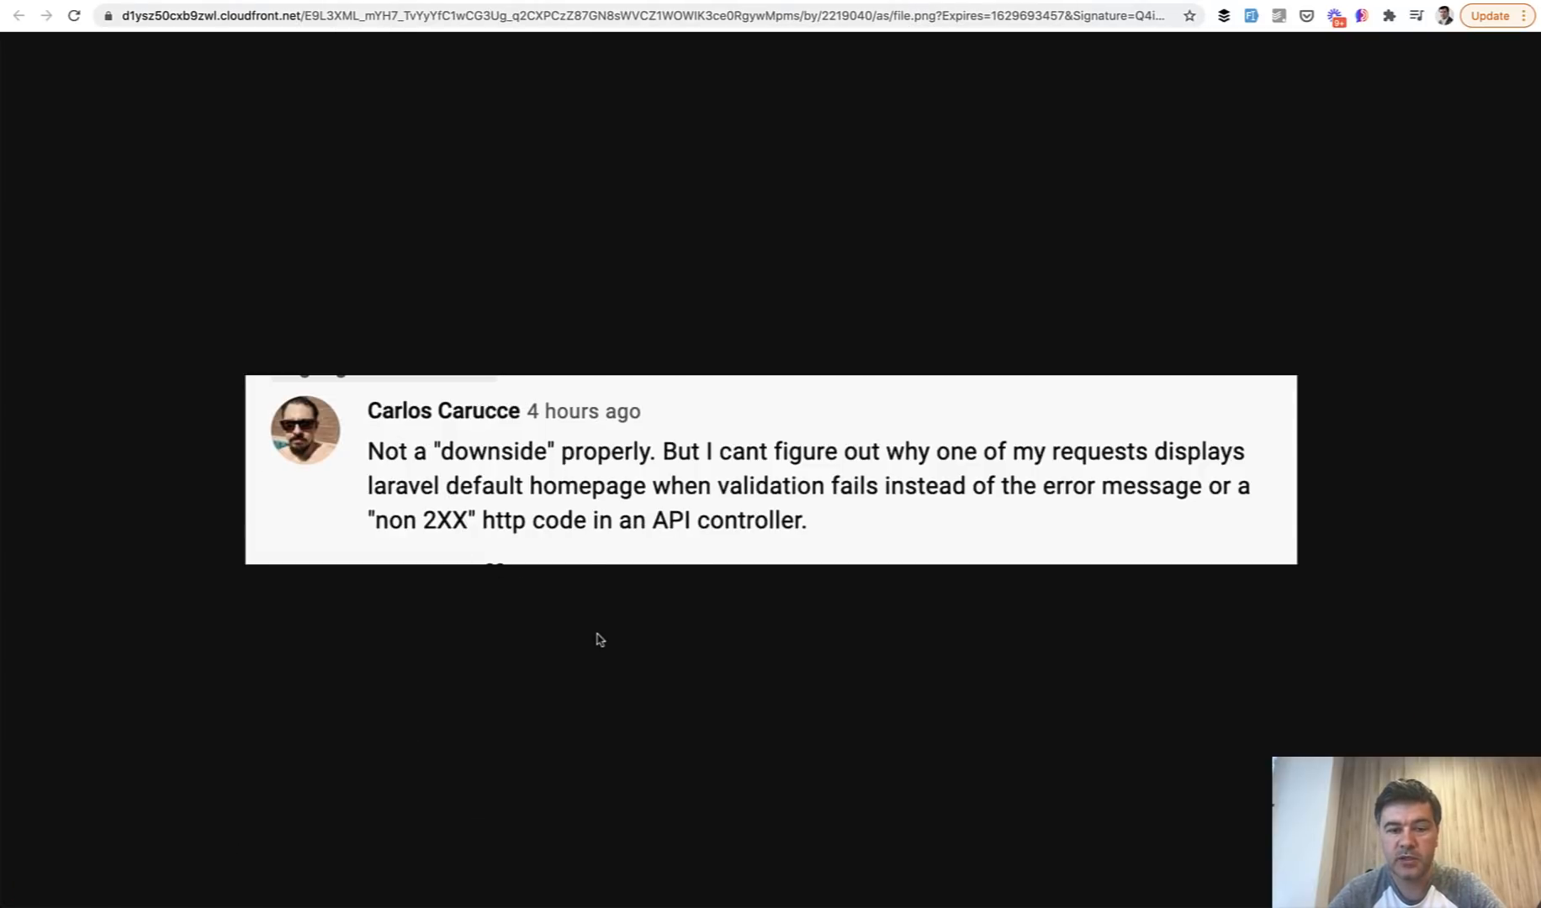
{"action": "mouse_move", "coordinate": [678, 553]}
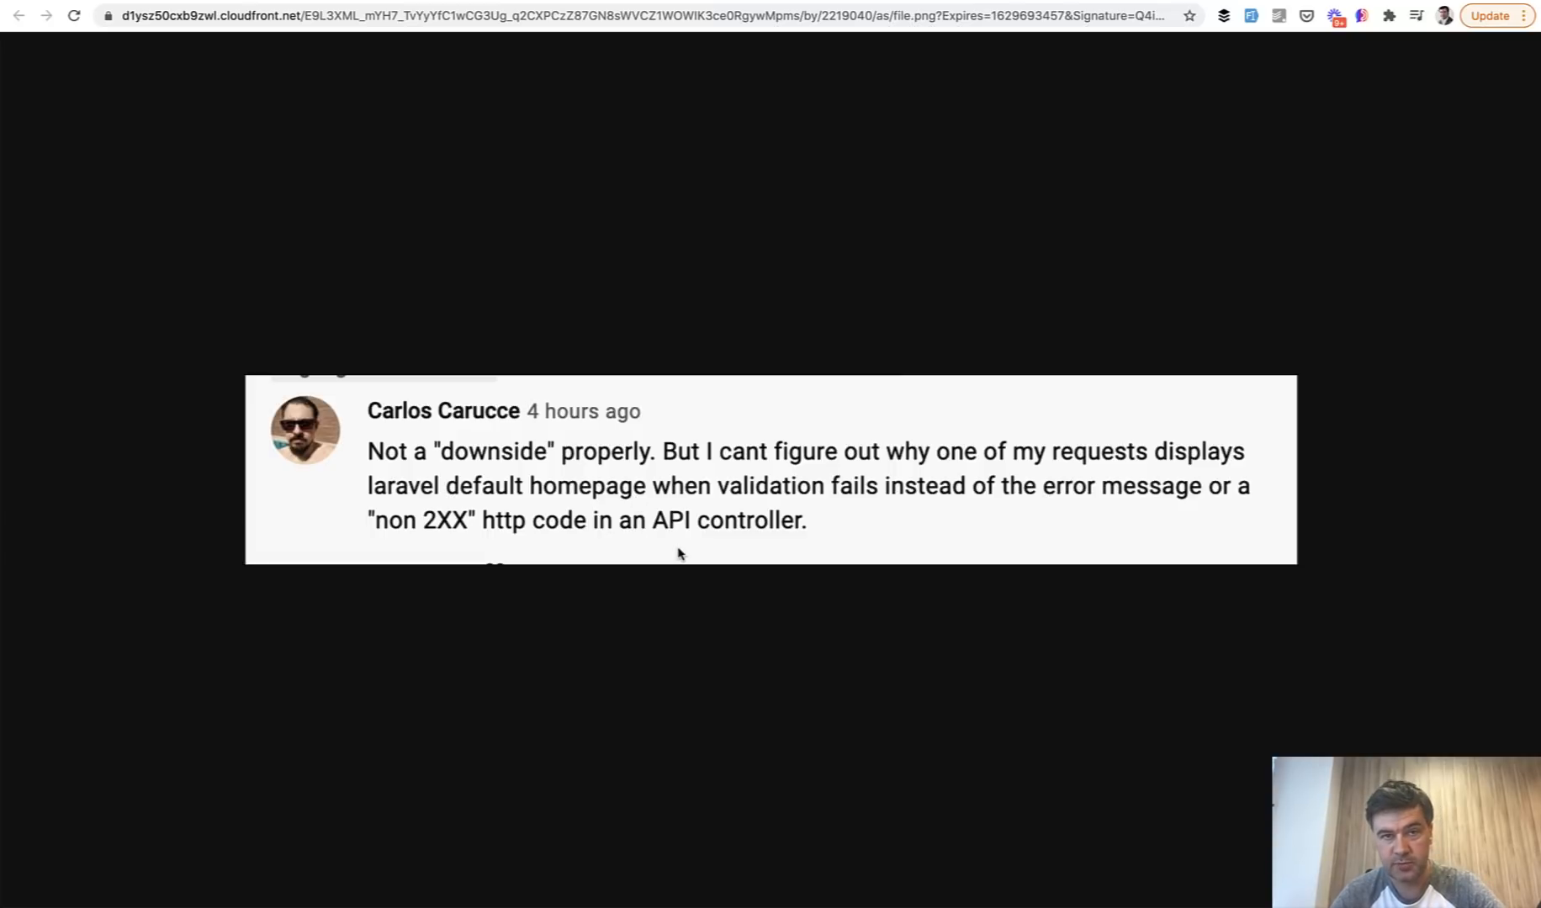
{"action": "mouse_move", "coordinate": [702, 499]}
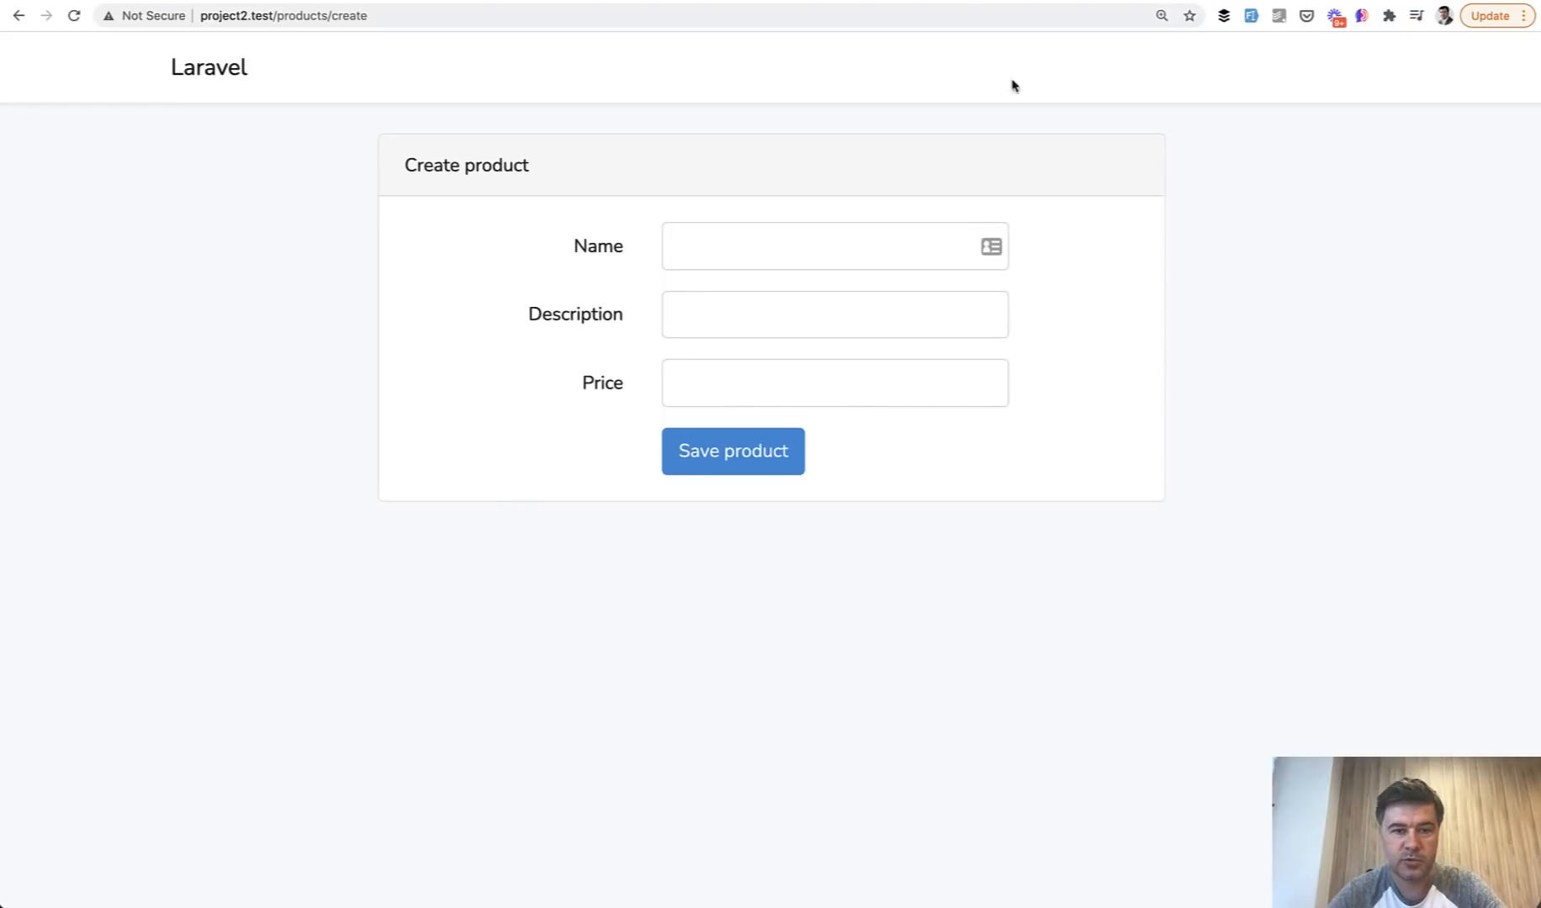
{"action": "mouse_move", "coordinate": [399, 572]}
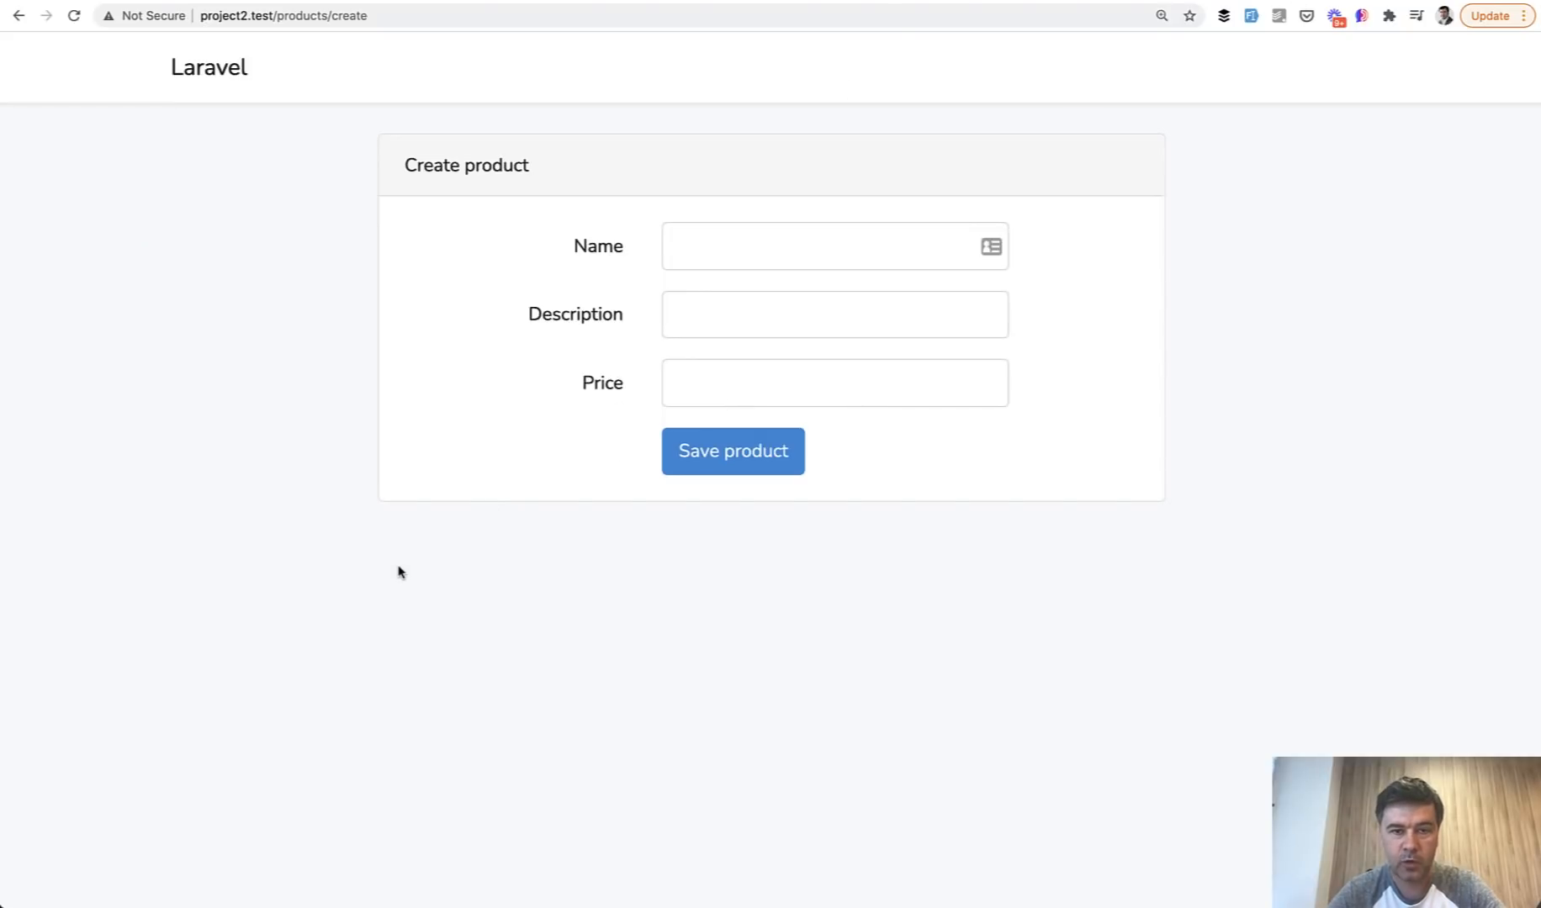
Auto-fill the Create product form with Fake Filler sample values and enter 836
{"action": "left_click", "coordinate": [1249, 16]}
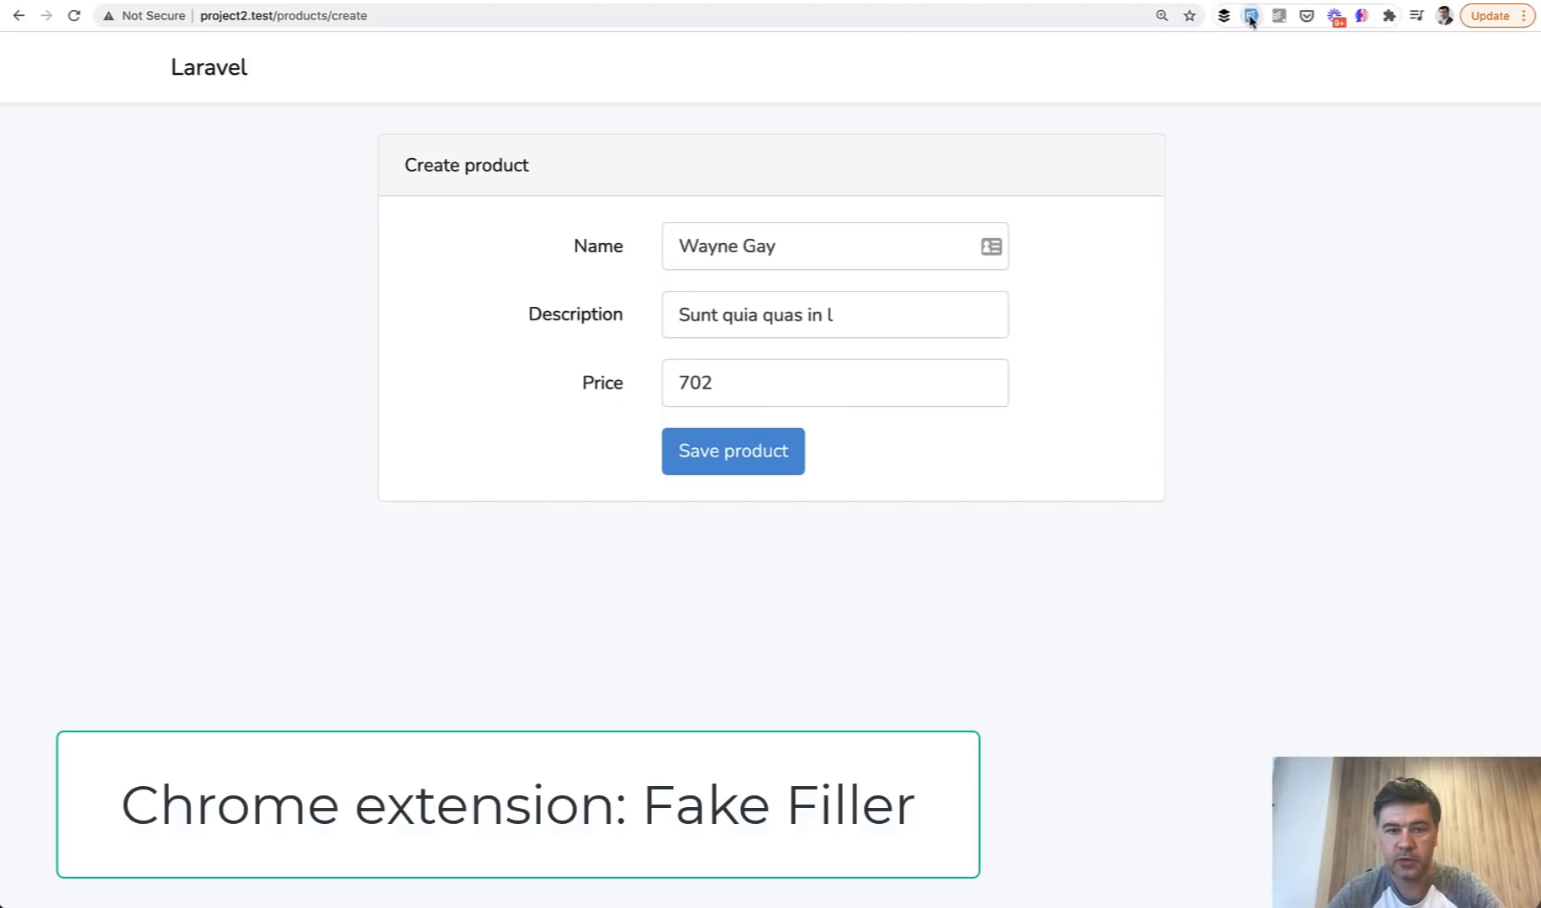
{"action": "left_click", "coordinate": [731, 451]}
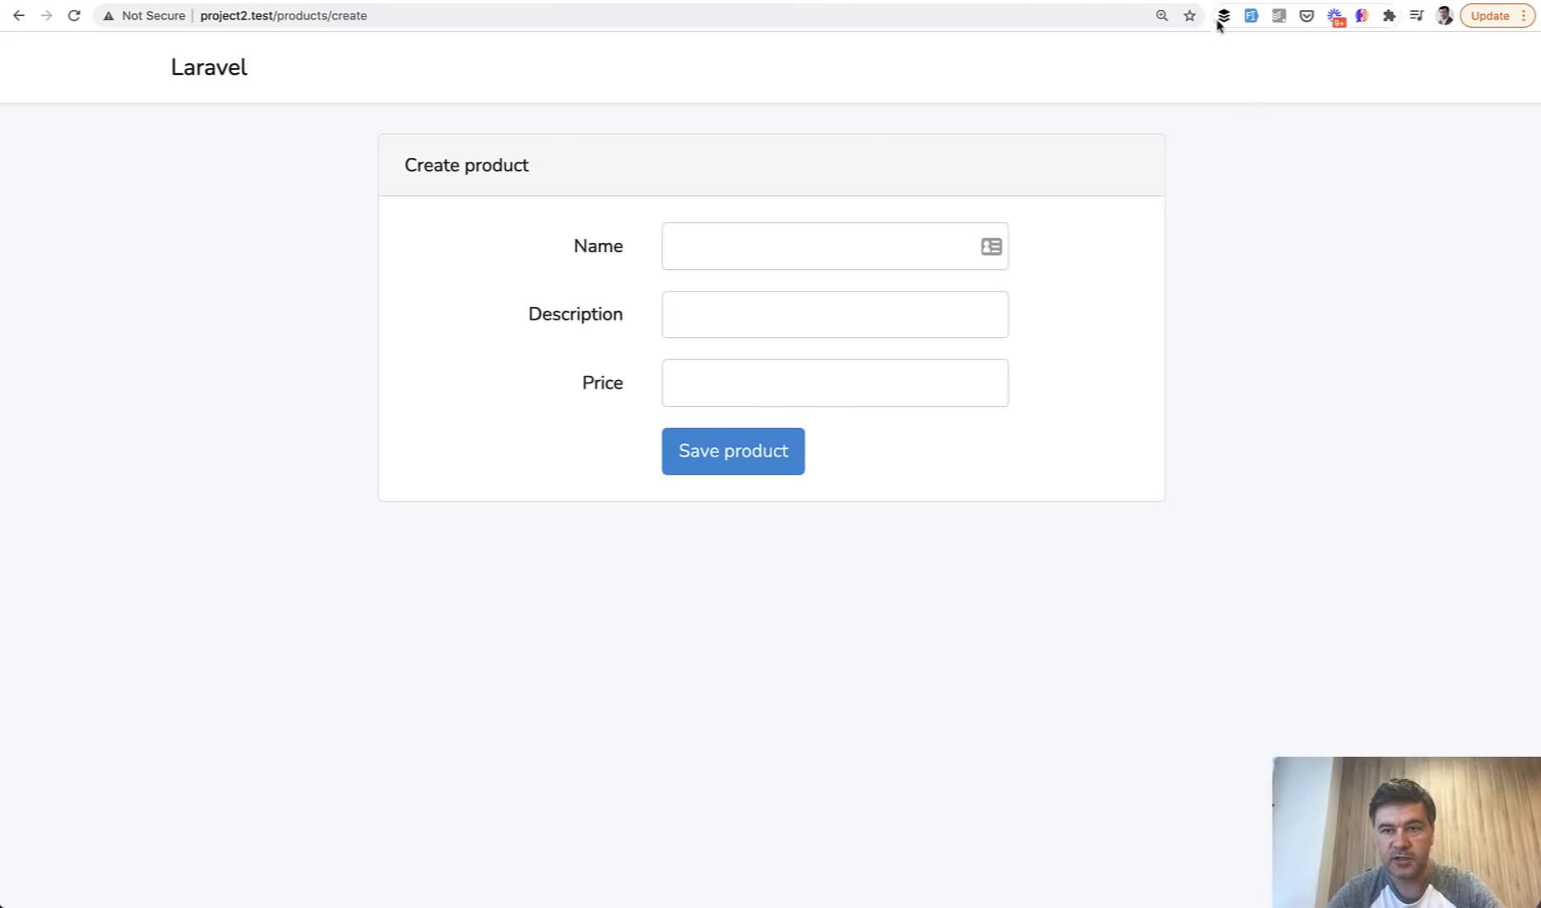
{"action": "type", "text": "836"}
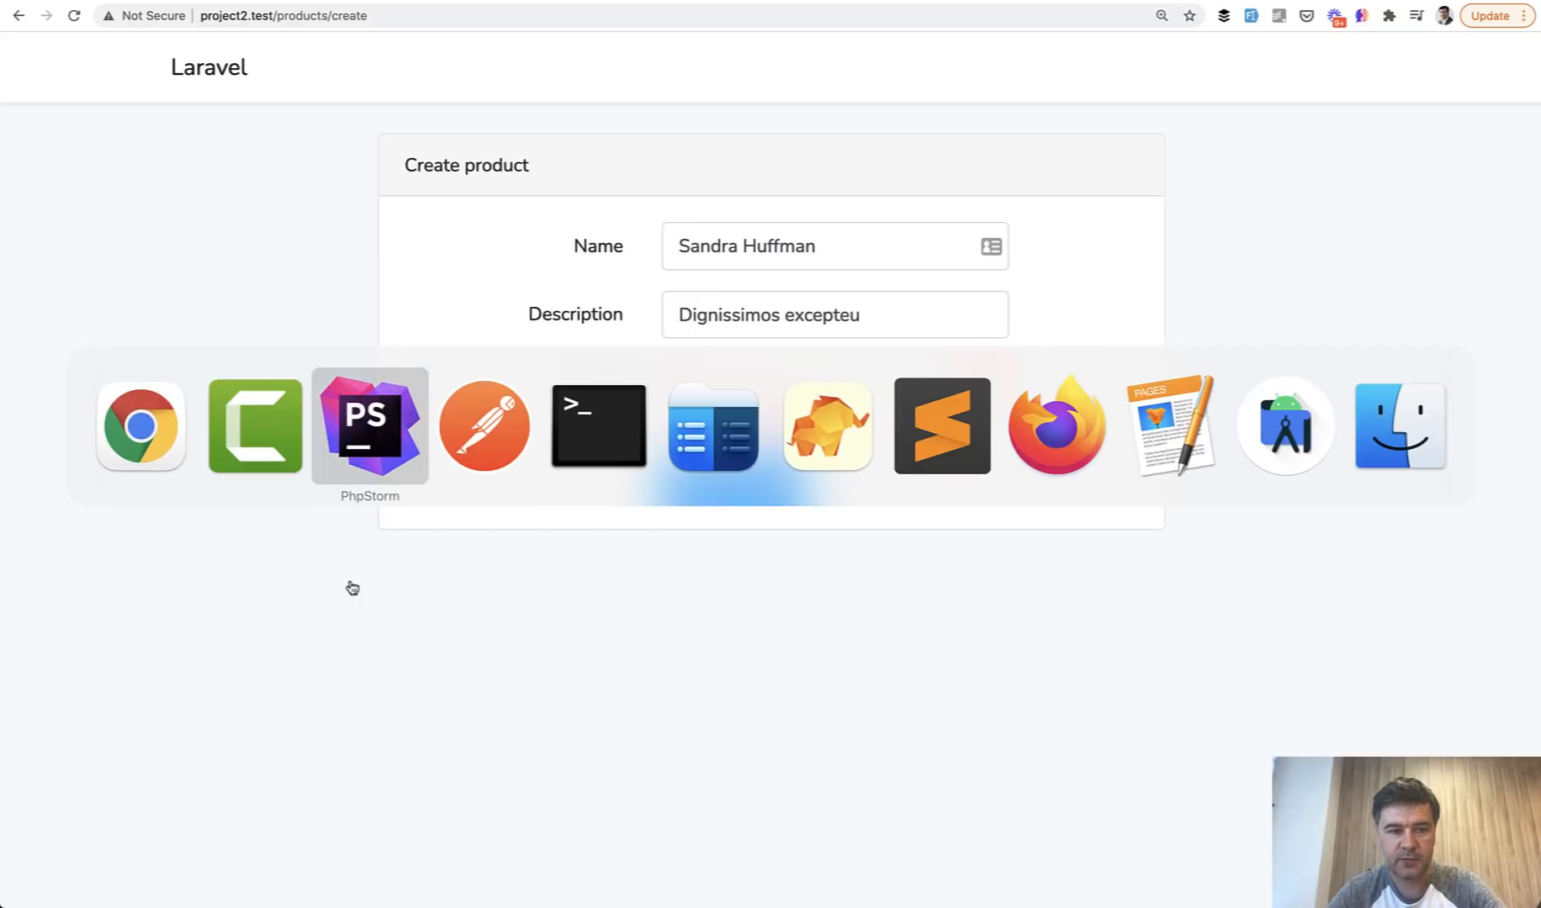
Switch to PhpStorm and view StoreProductRequest.php's rules() requiring name, description and price
{"action": "left_click", "coordinate": [370, 426]}
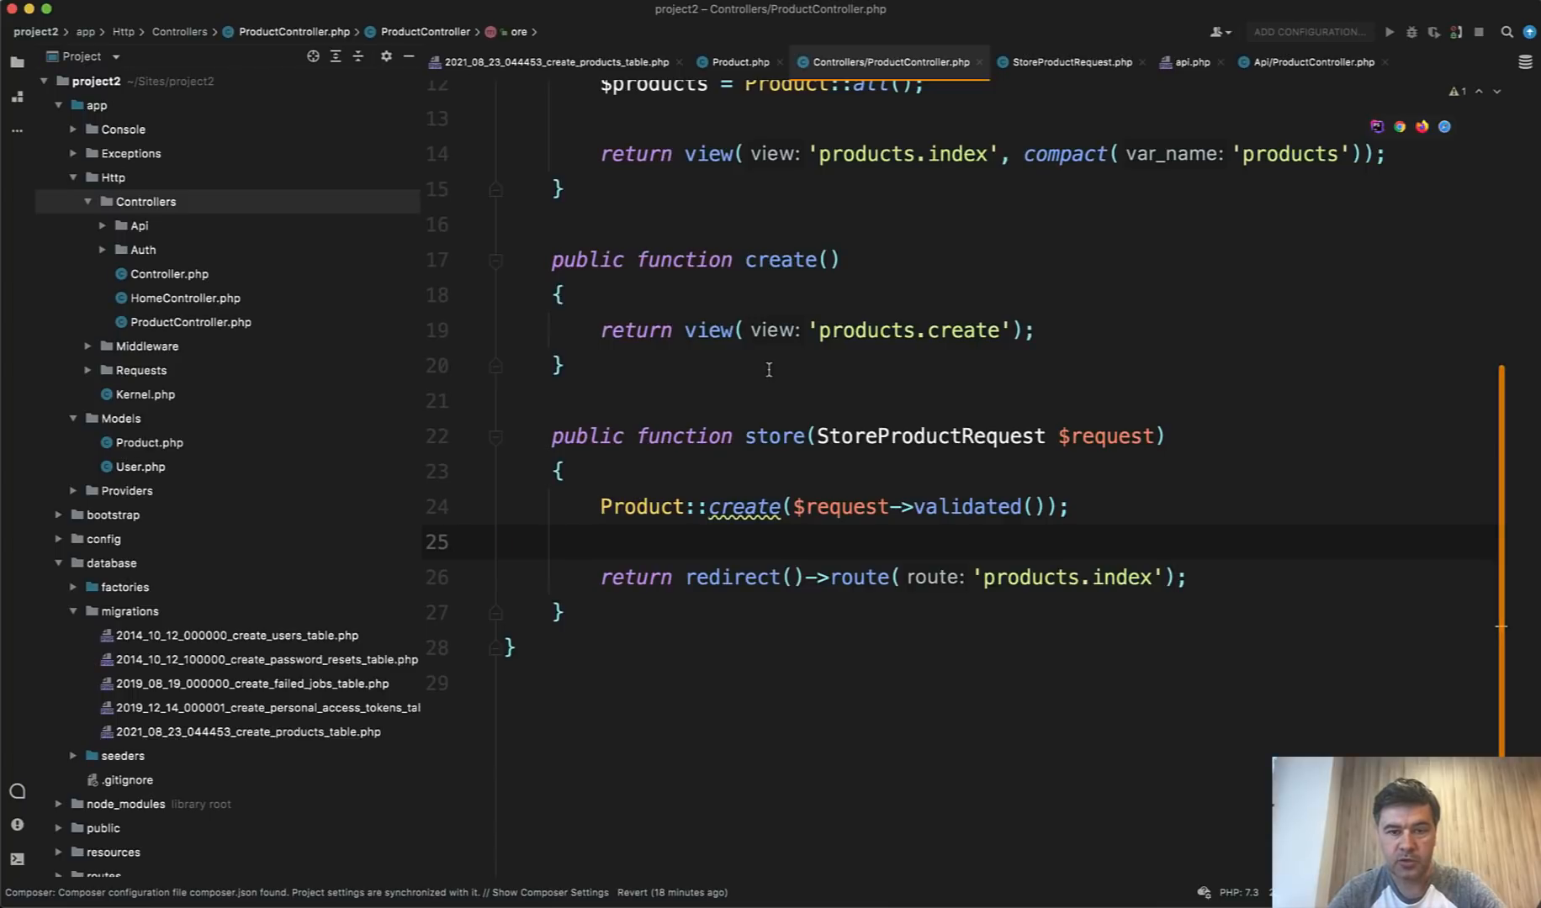
{"action": "mouse_move", "coordinate": [929, 436]}
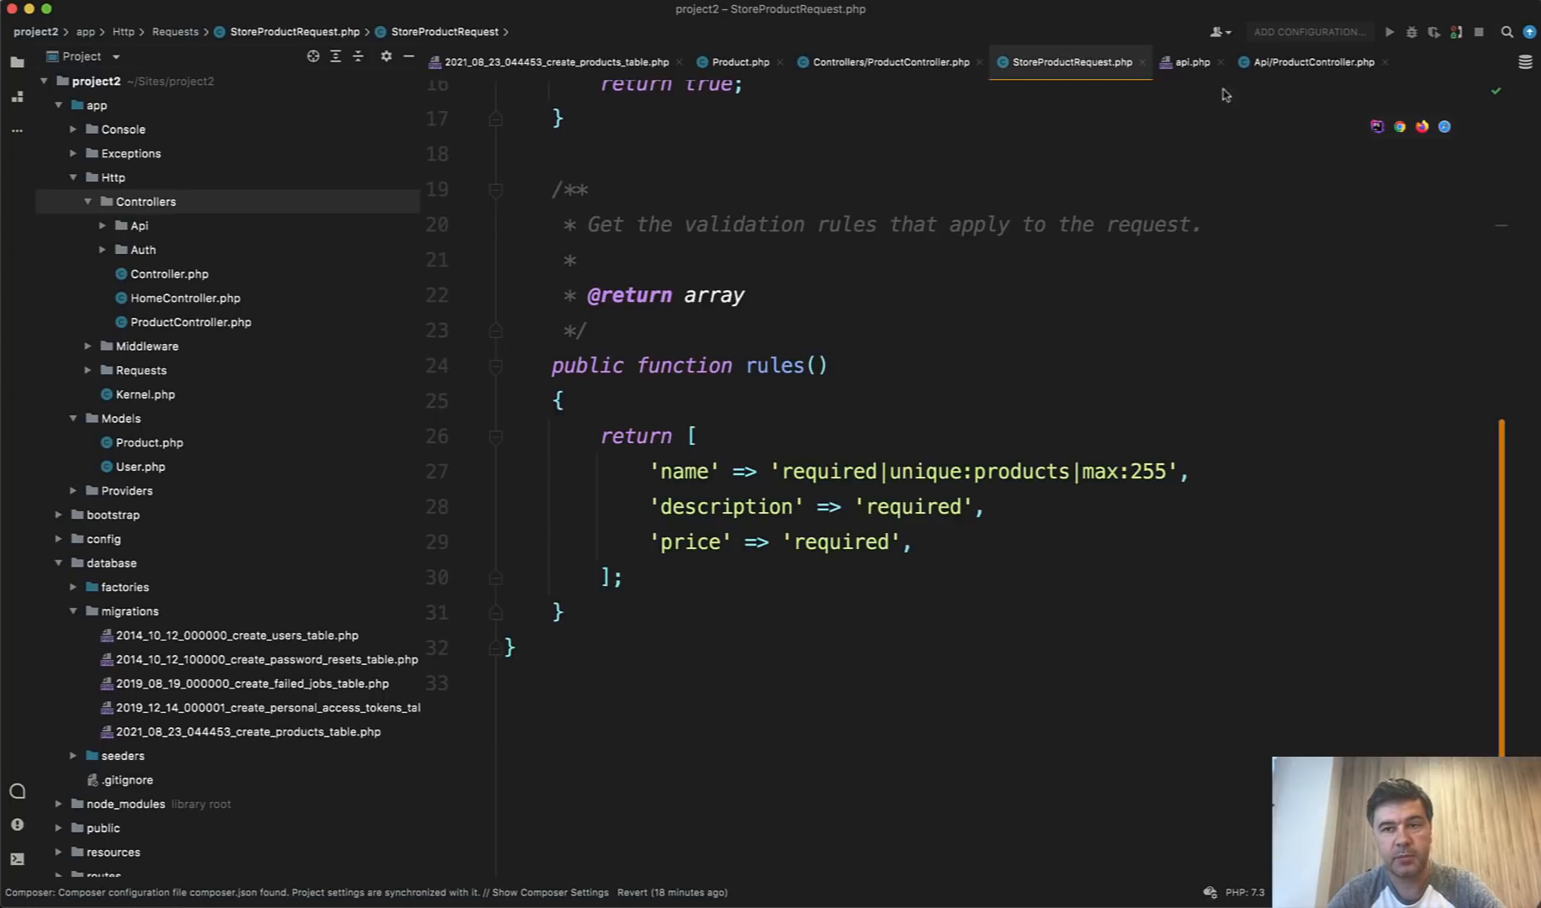
{"action": "left_click", "coordinate": [1308, 63]}
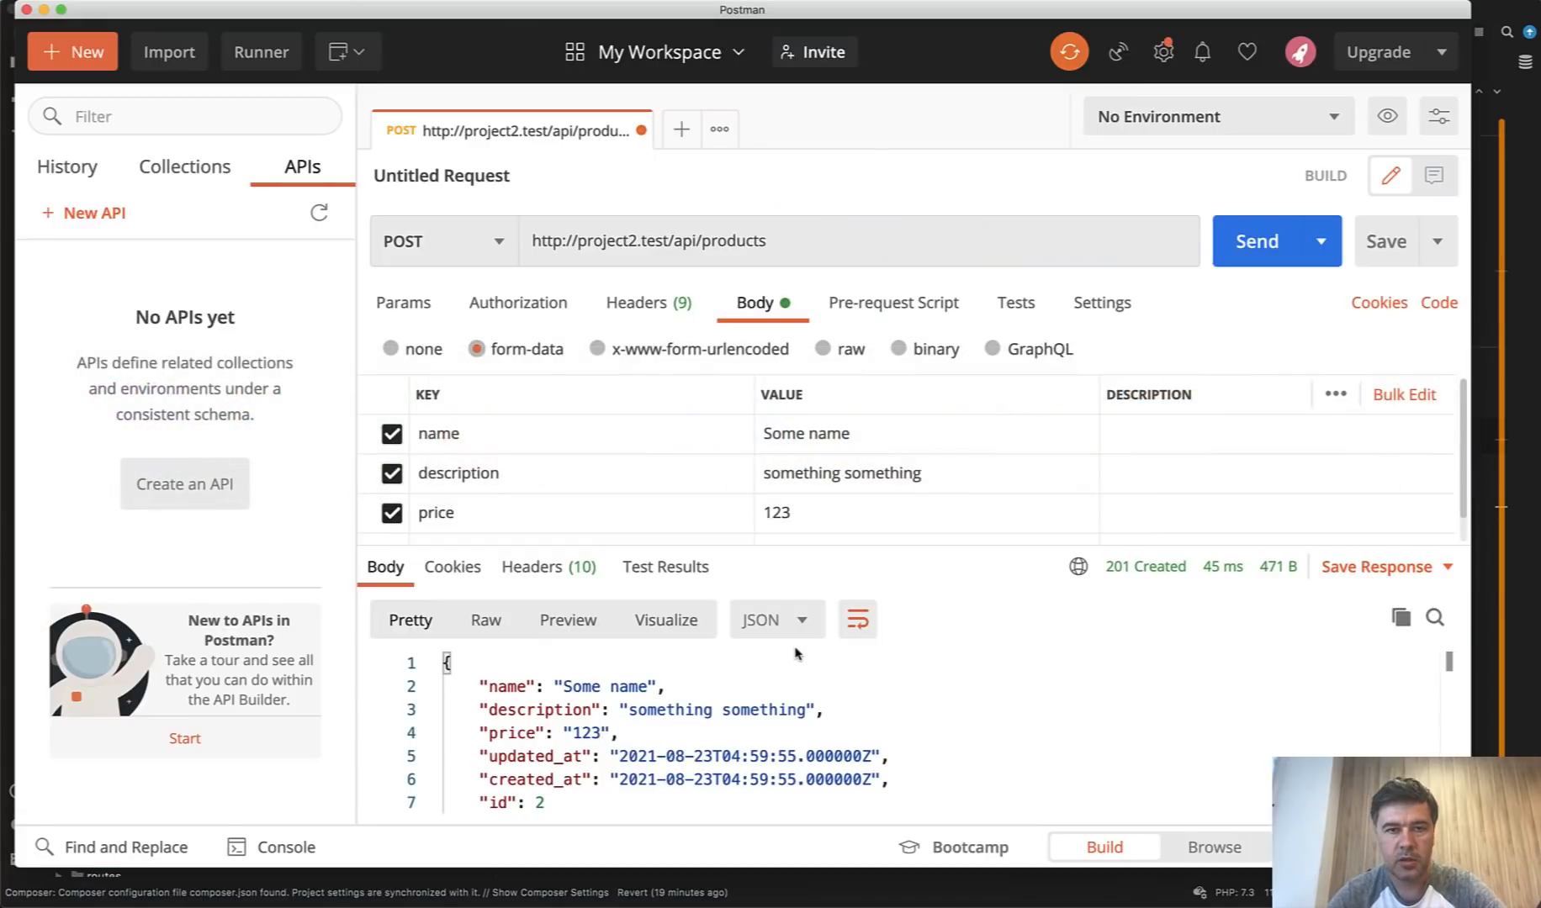
{"action": "mouse_move", "coordinate": [684, 188]}
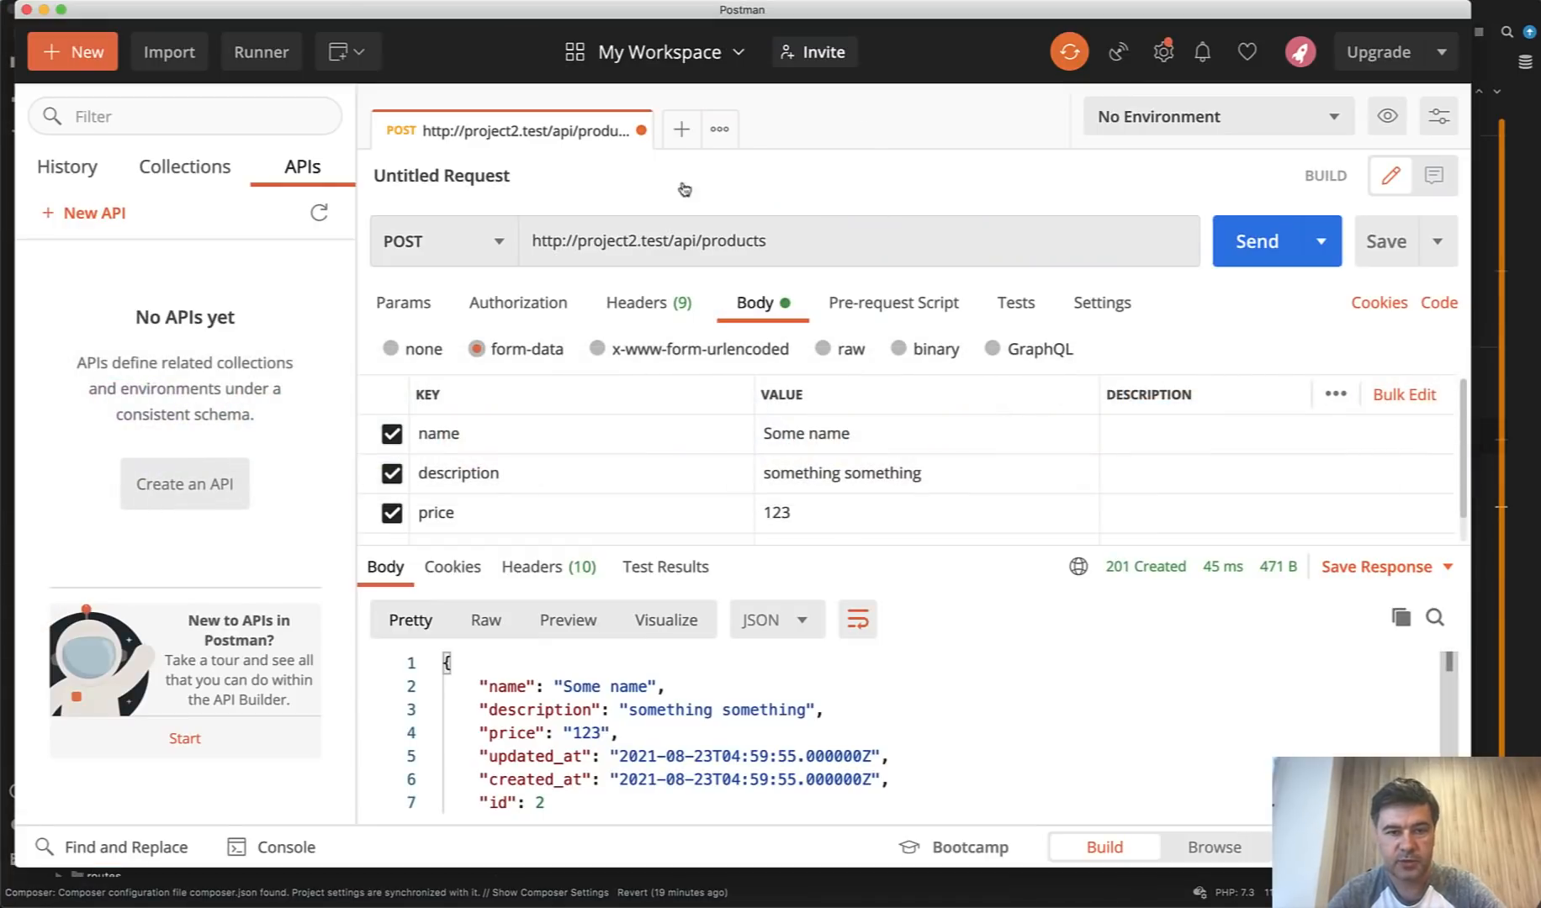
{"action": "mouse_move", "coordinate": [841, 472]}
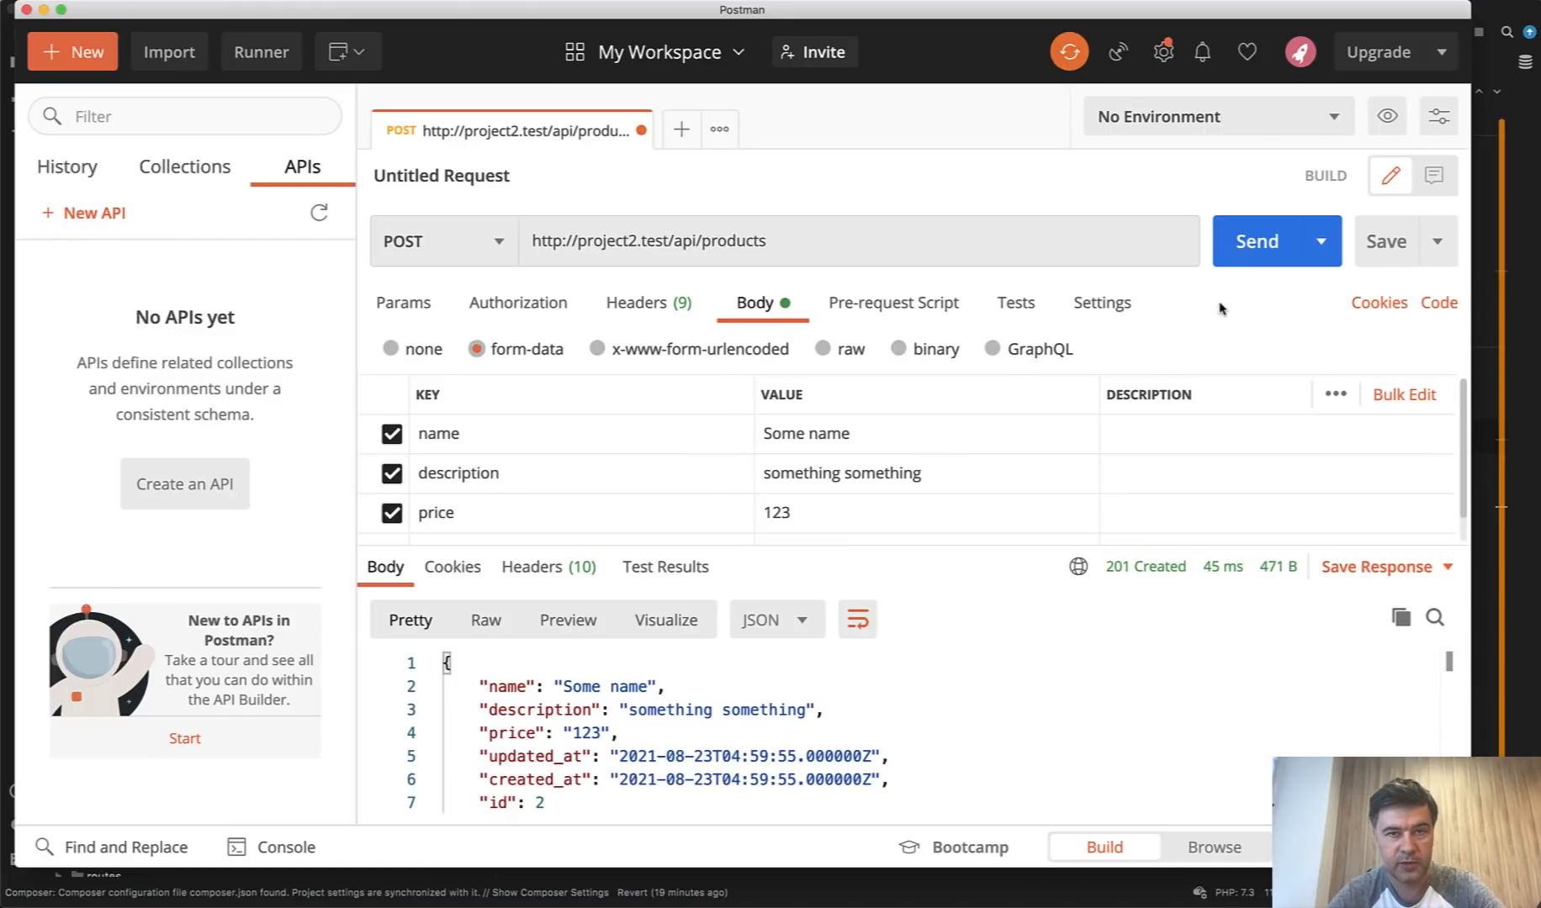
{"action": "left_click", "coordinate": [1256, 241]}
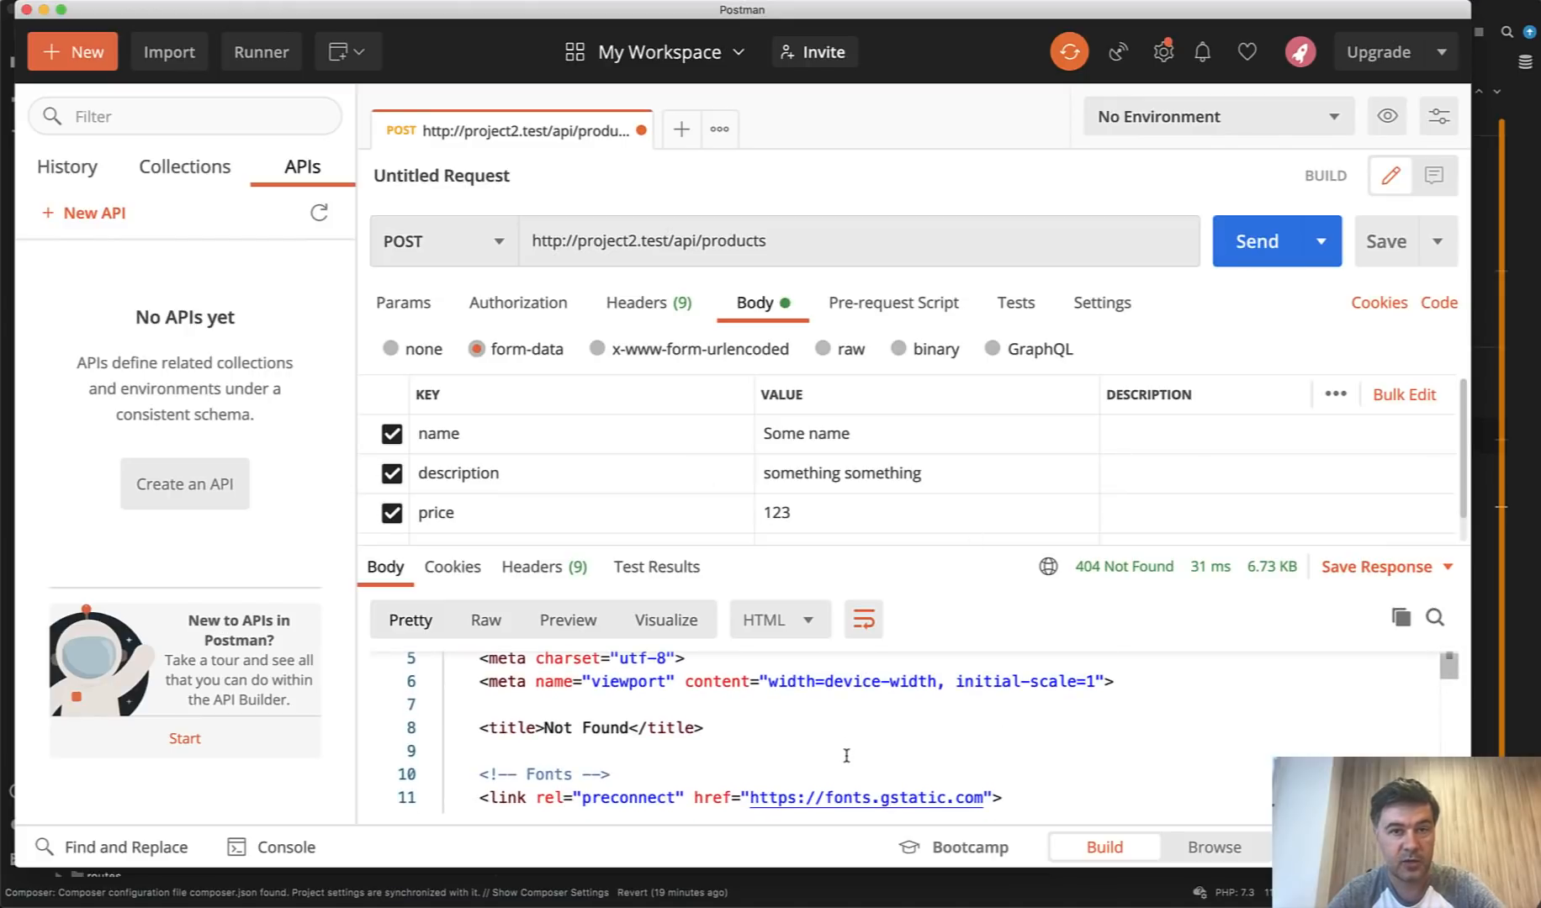
{"action": "scroll", "scroll_direction": "down", "scroll_amount": 3}
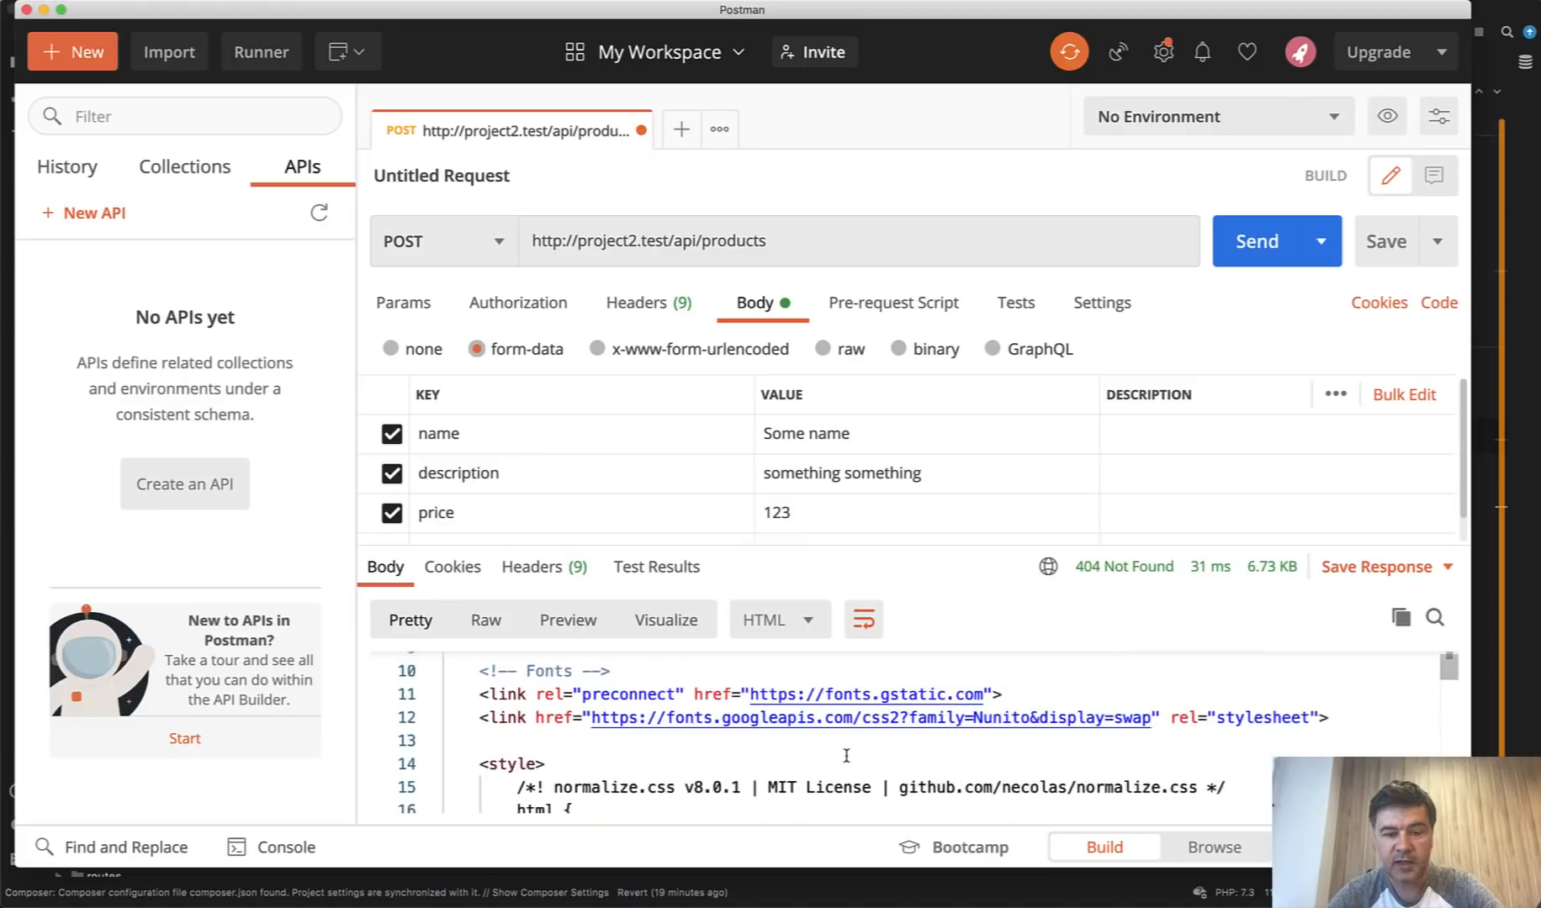
{"action": "scroll", "scroll_direction": "down", "scroll_amount": 3}
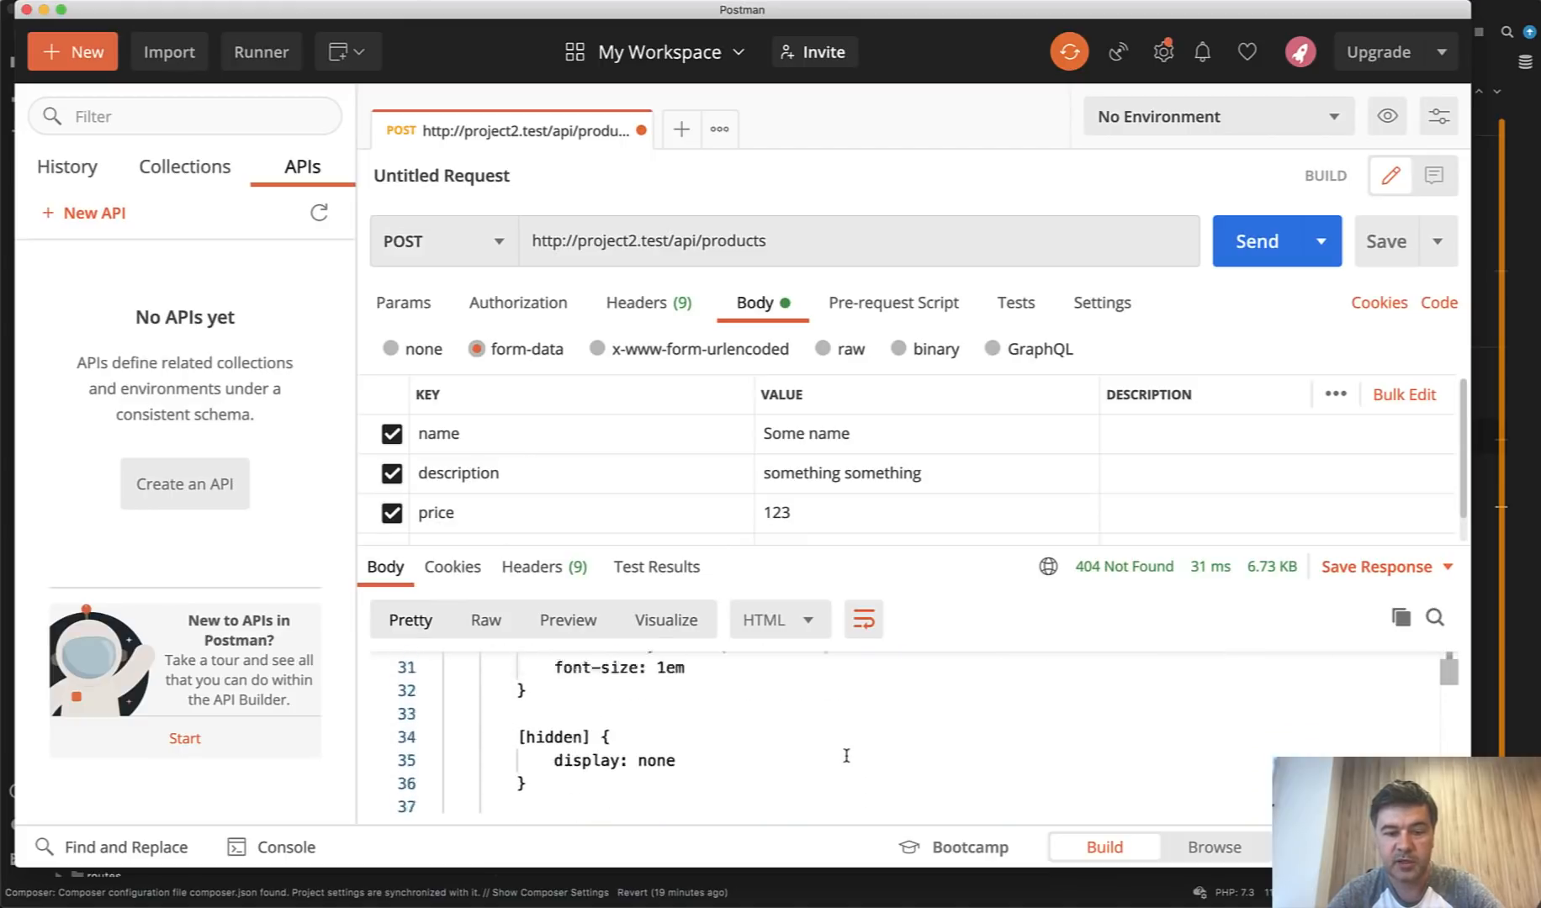
{"action": "scroll", "scroll_direction": "down", "scroll_amount": 3}
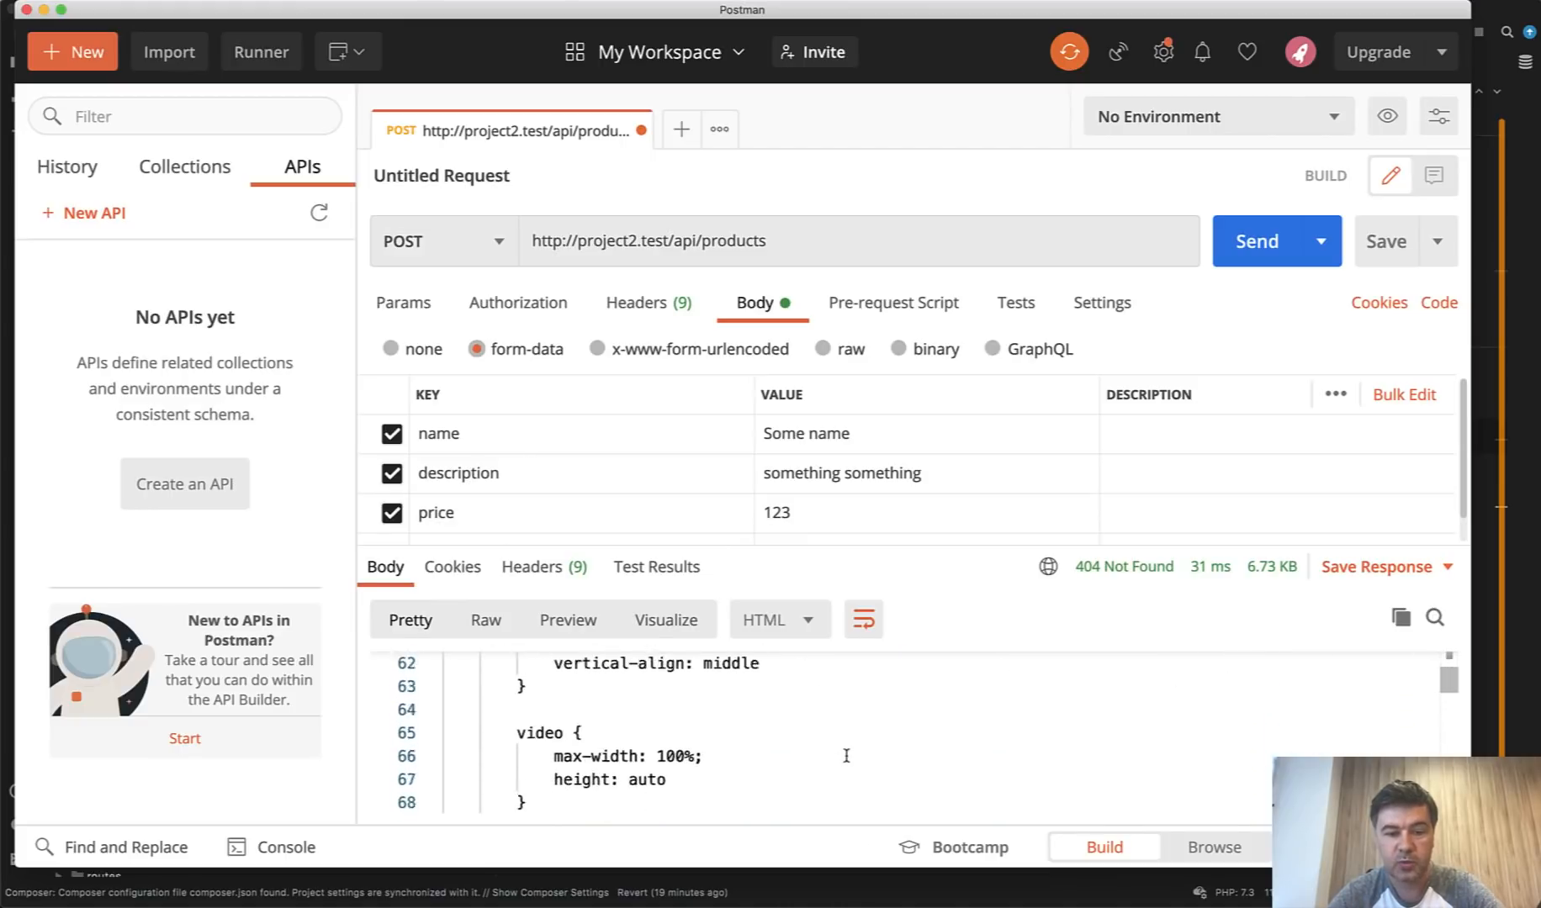
{"action": "scroll", "scroll_direction": "down", "scroll_amount": 3}
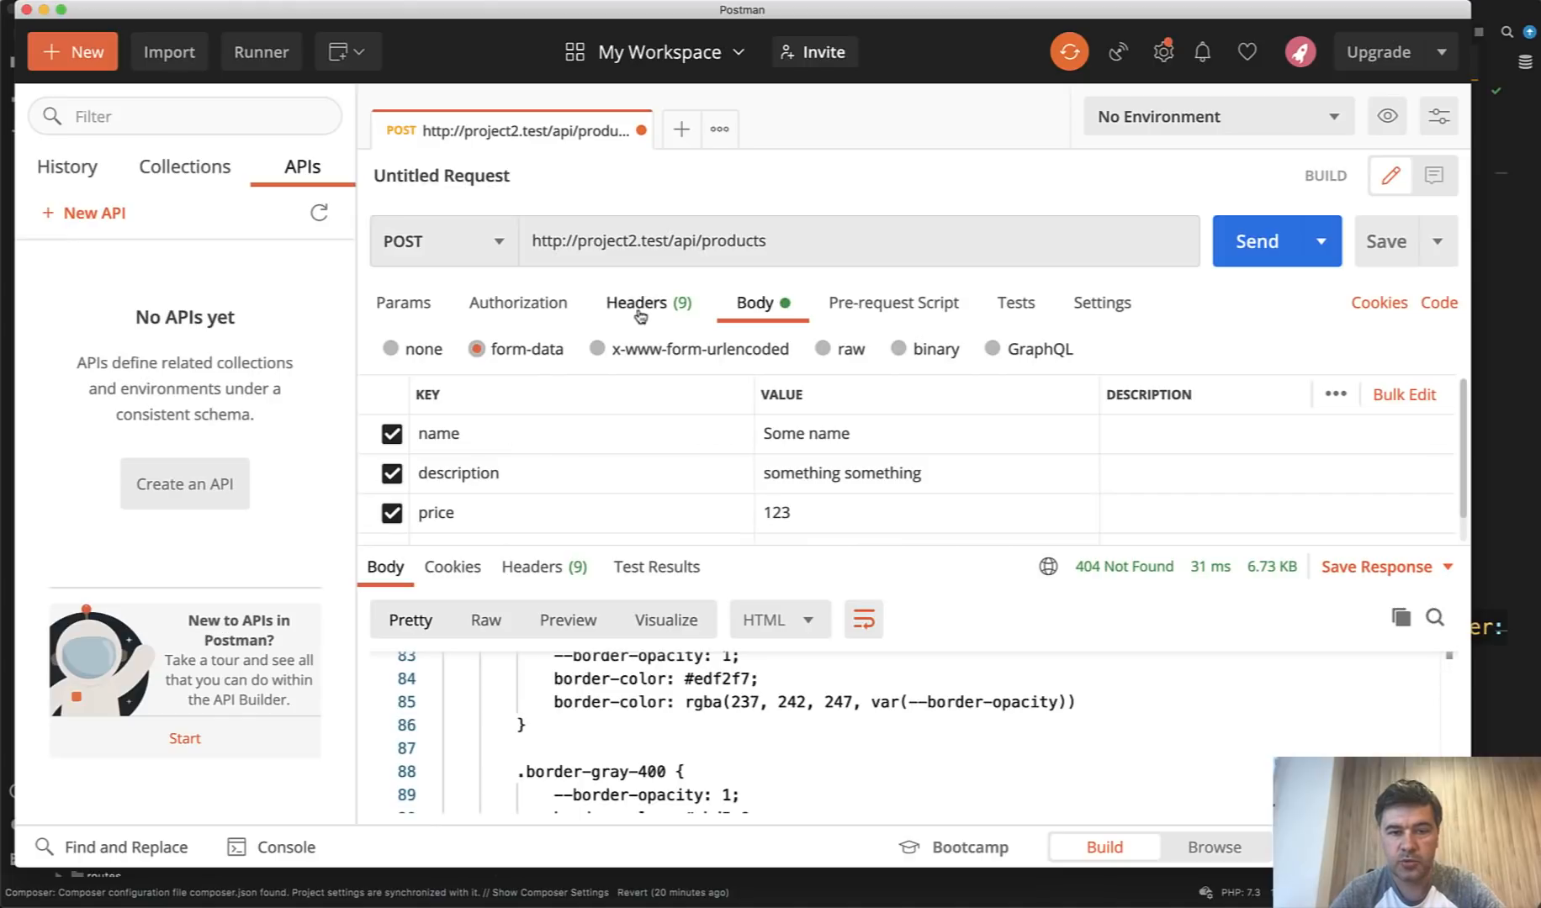
Enable the Accept: application/json request header and resend the products POST
{"action": "left_click", "coordinate": [636, 302]}
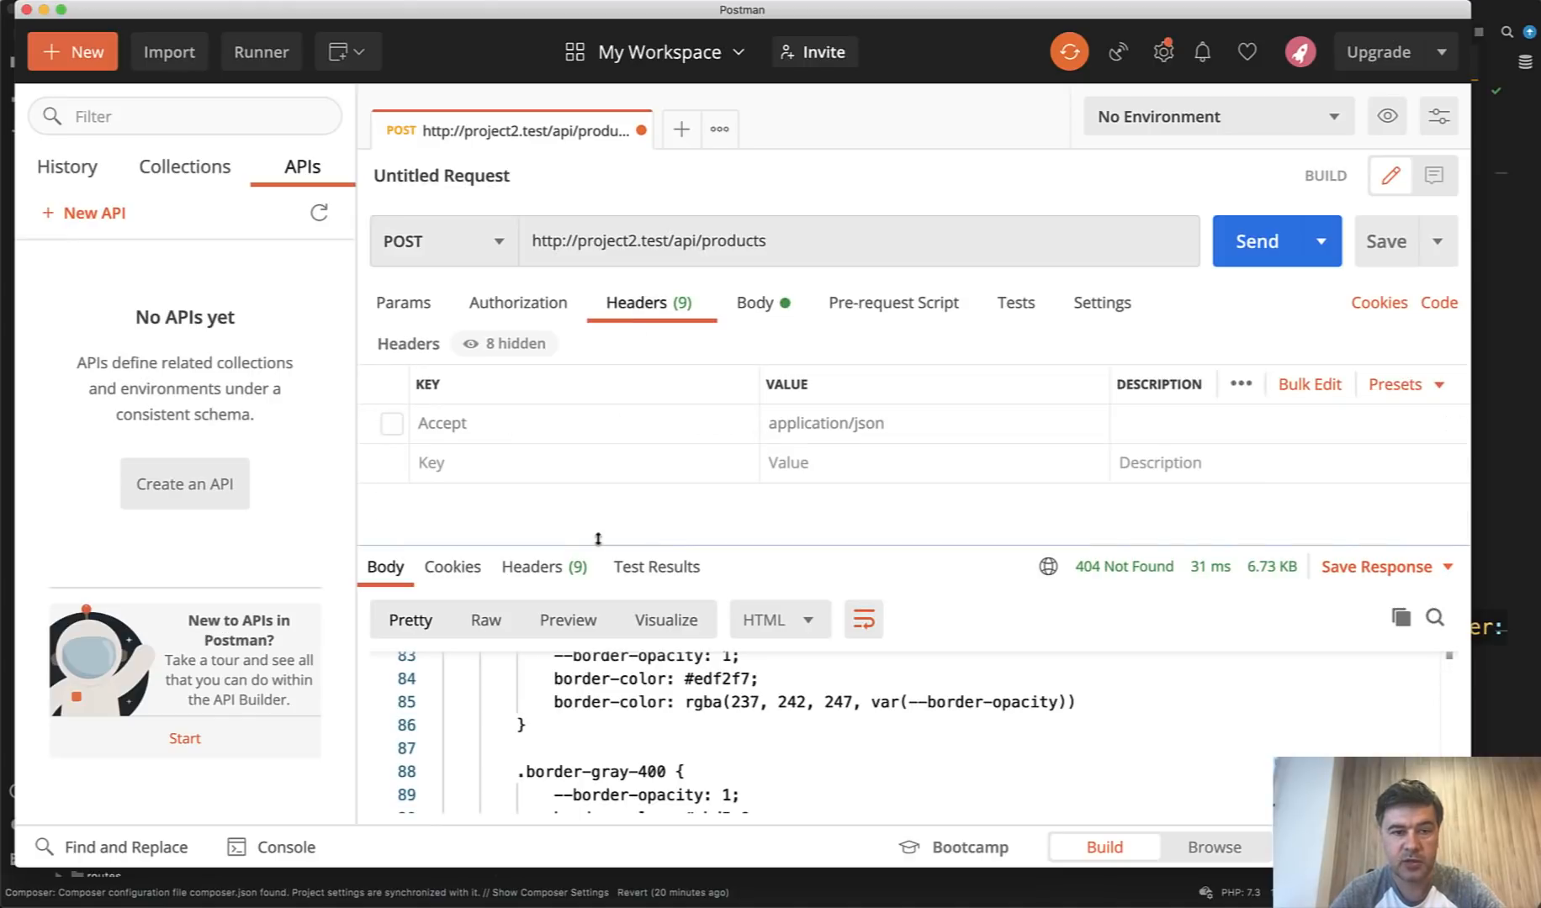
{"action": "mouse_move", "coordinate": [560, 431]}
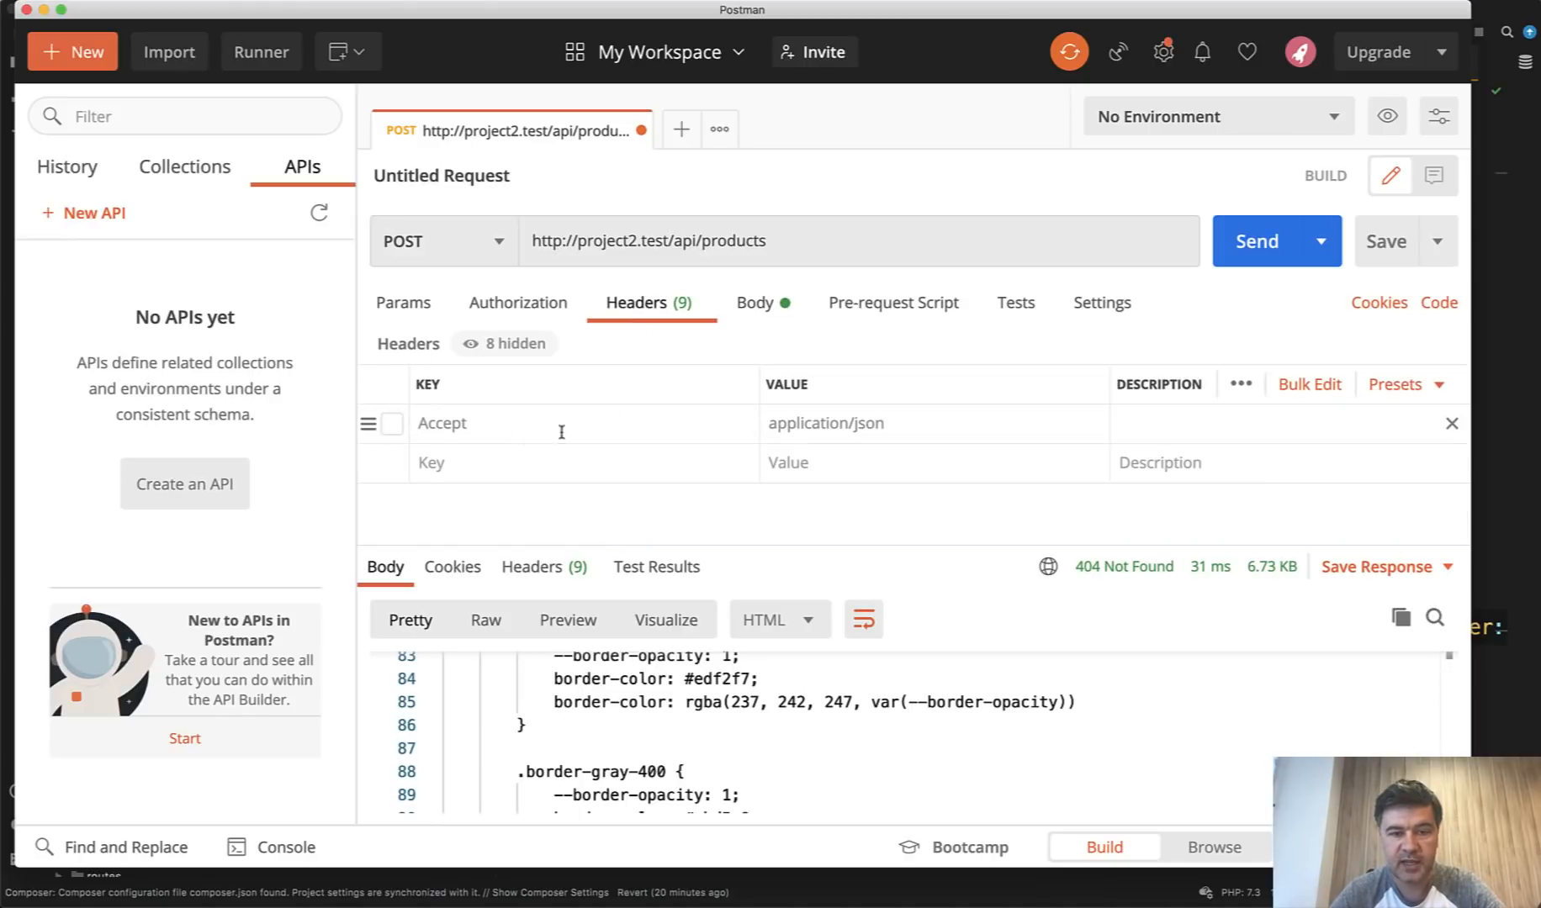
{"action": "left_click", "coordinate": [392, 424]}
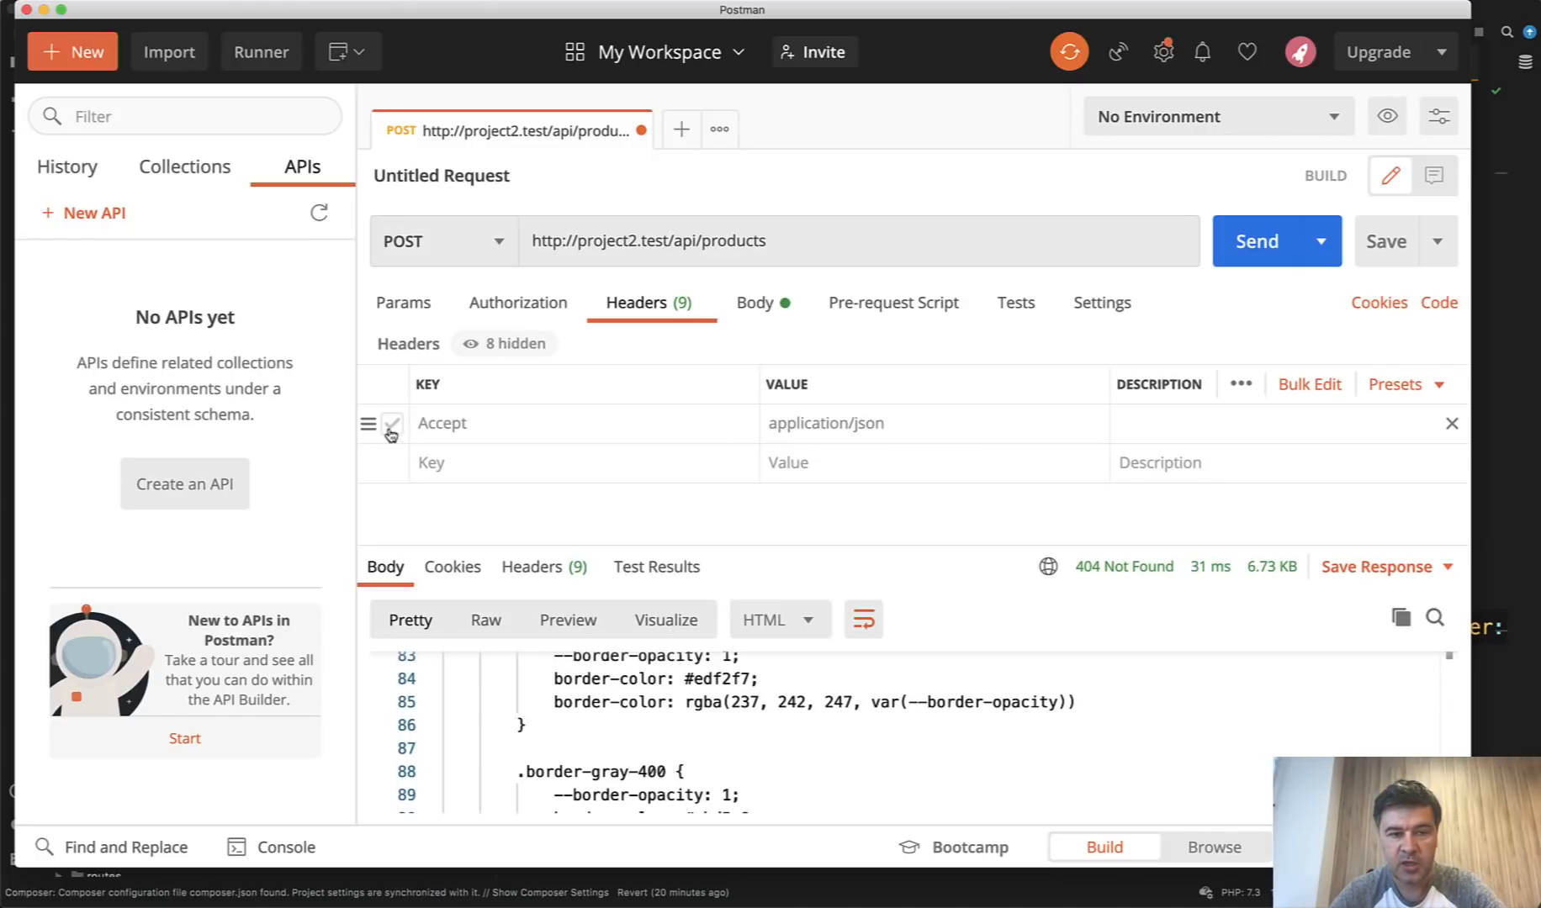
{"action": "left_click", "coordinate": [391, 423]}
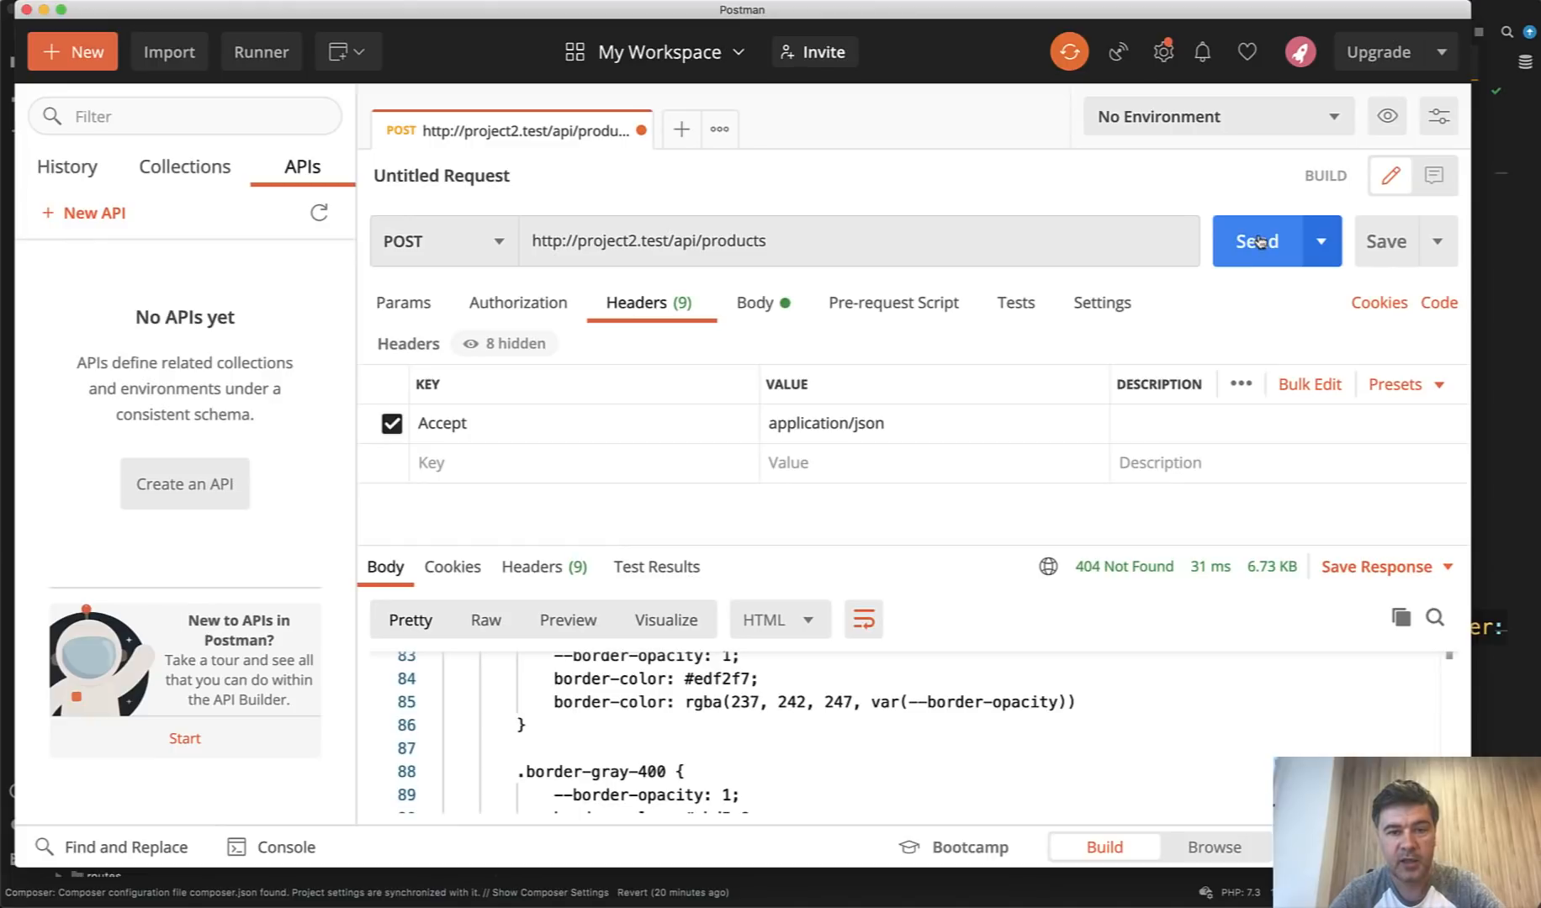
{"action": "left_click", "coordinate": [1256, 241]}
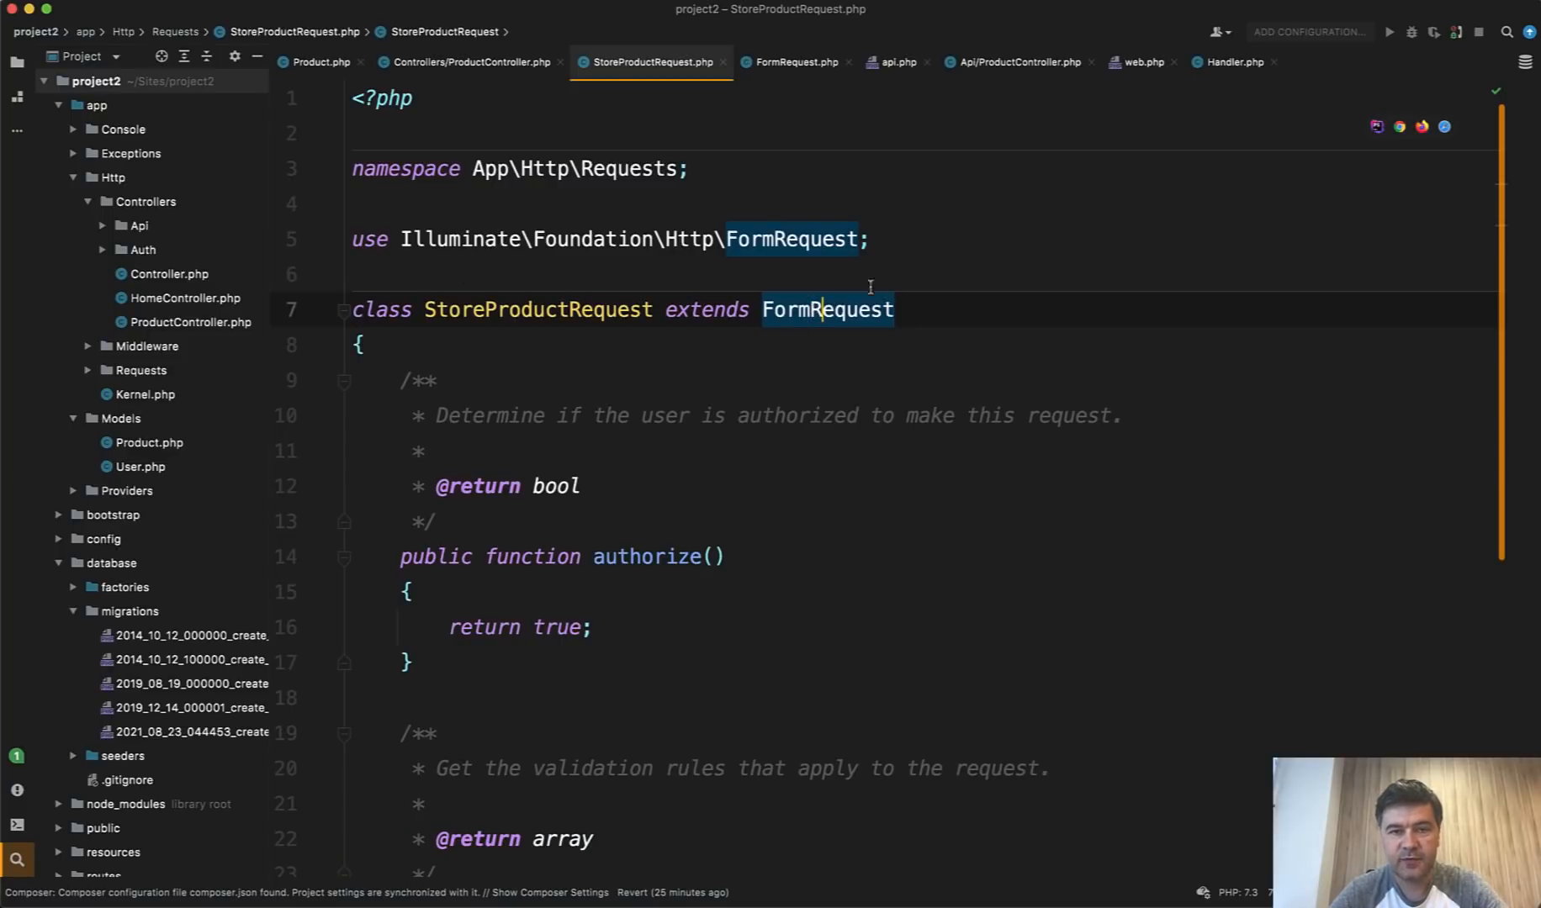
Open Laravel's FormRequest source and scroll to failedValidation() throwing ValidationException
{"action": "left_click", "coordinate": [794, 63]}
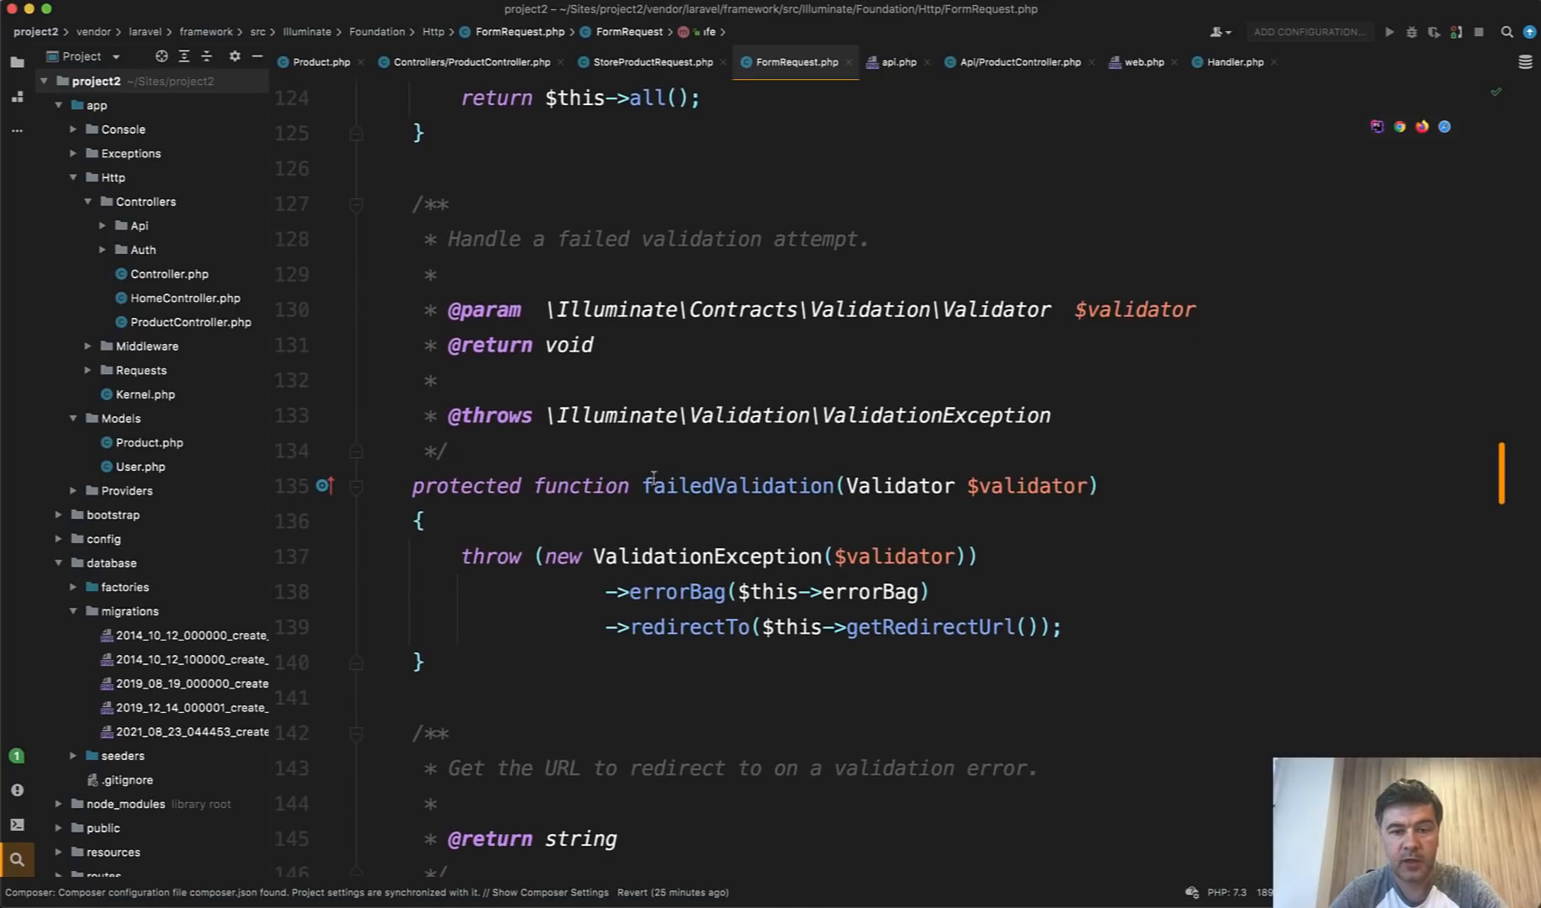
{"action": "scroll", "scroll_direction": "down", "scroll_amount": 3}
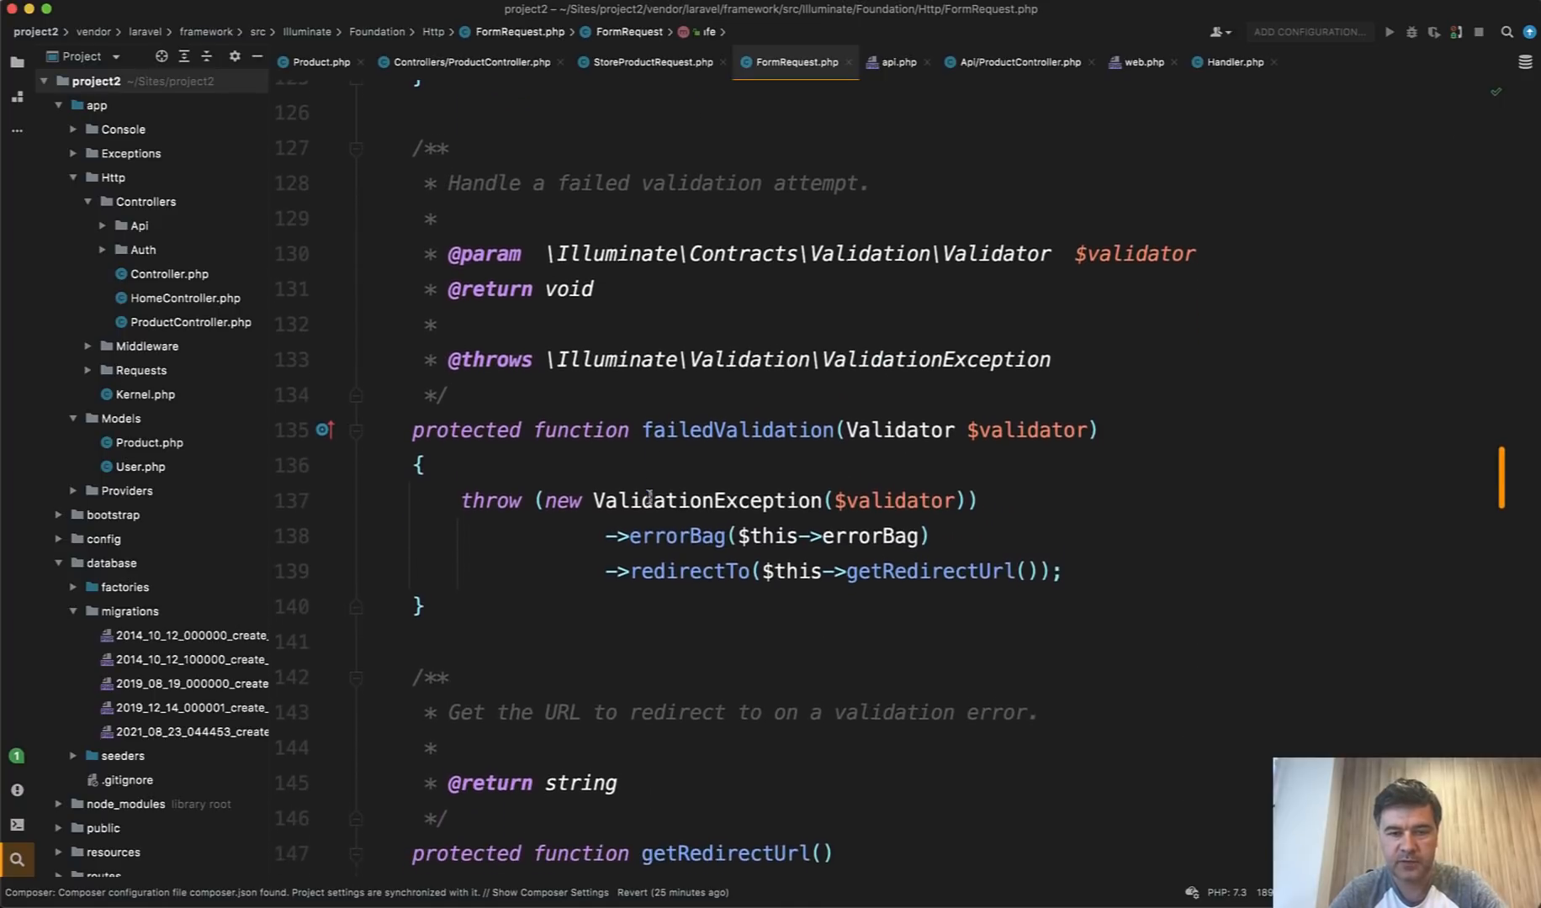
{"action": "scroll", "scroll_direction": "down", "scroll_amount": 3}
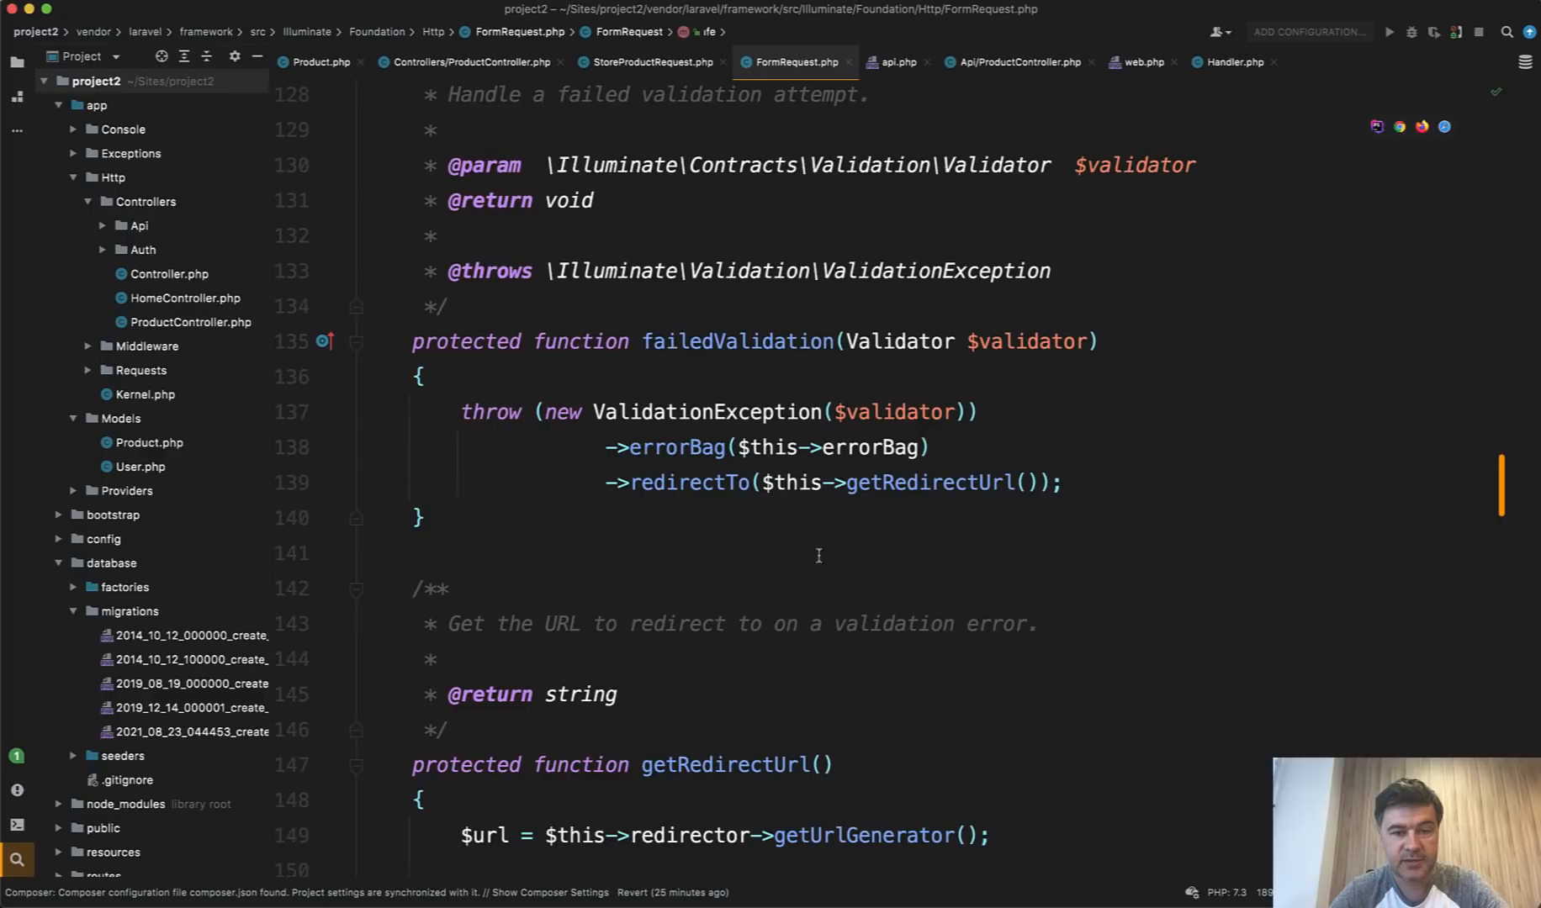
{"action": "mouse_move", "coordinate": [791, 523]}
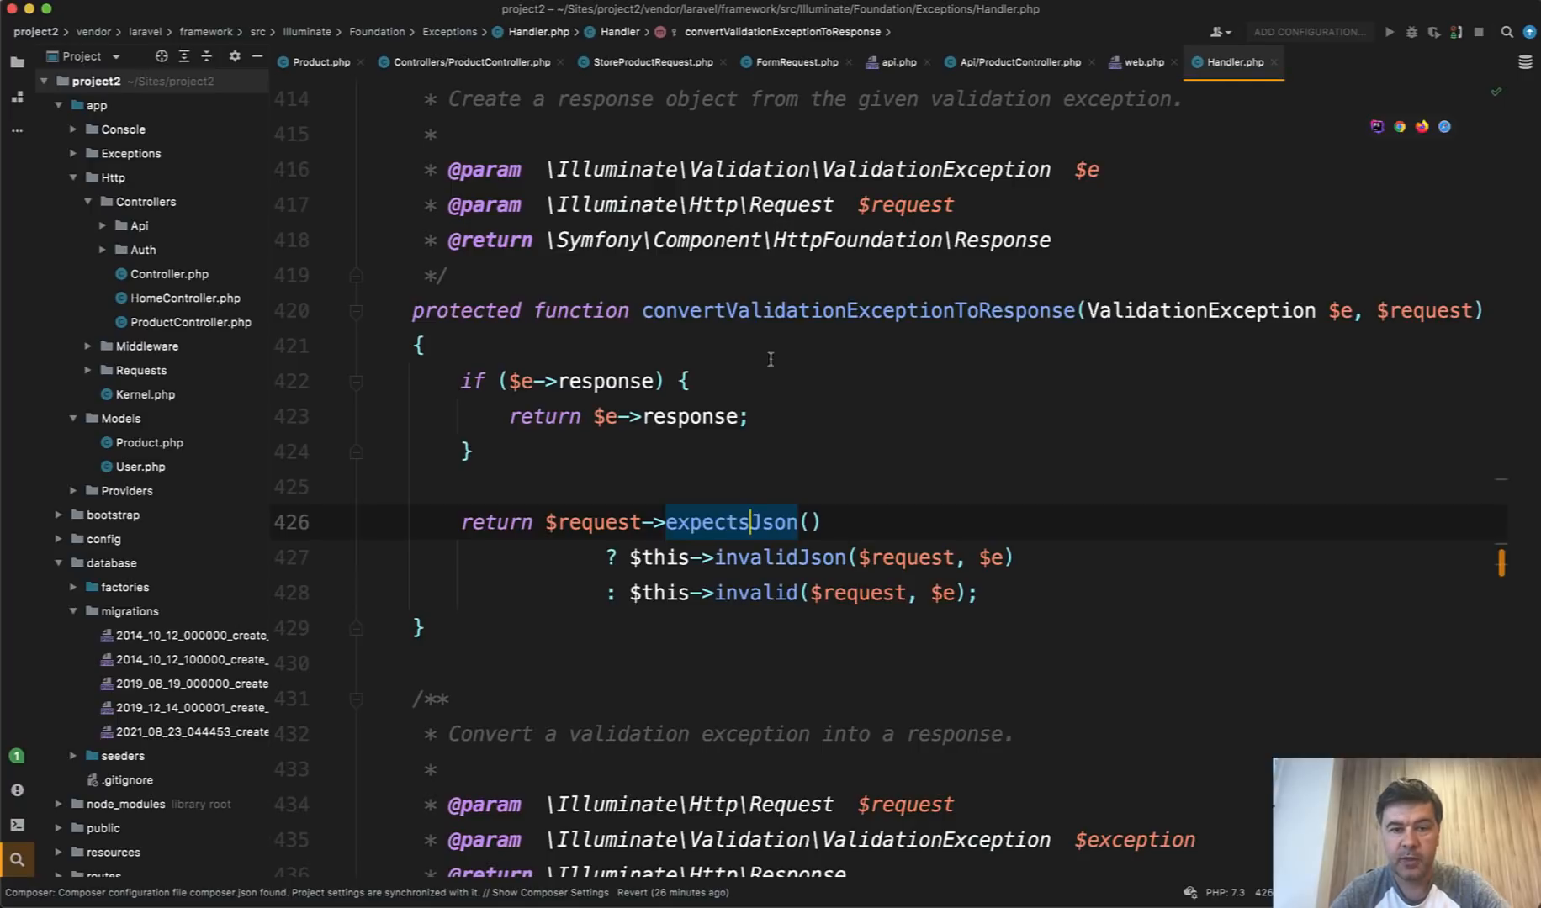
{"action": "mouse_move", "coordinate": [1003, 251]}
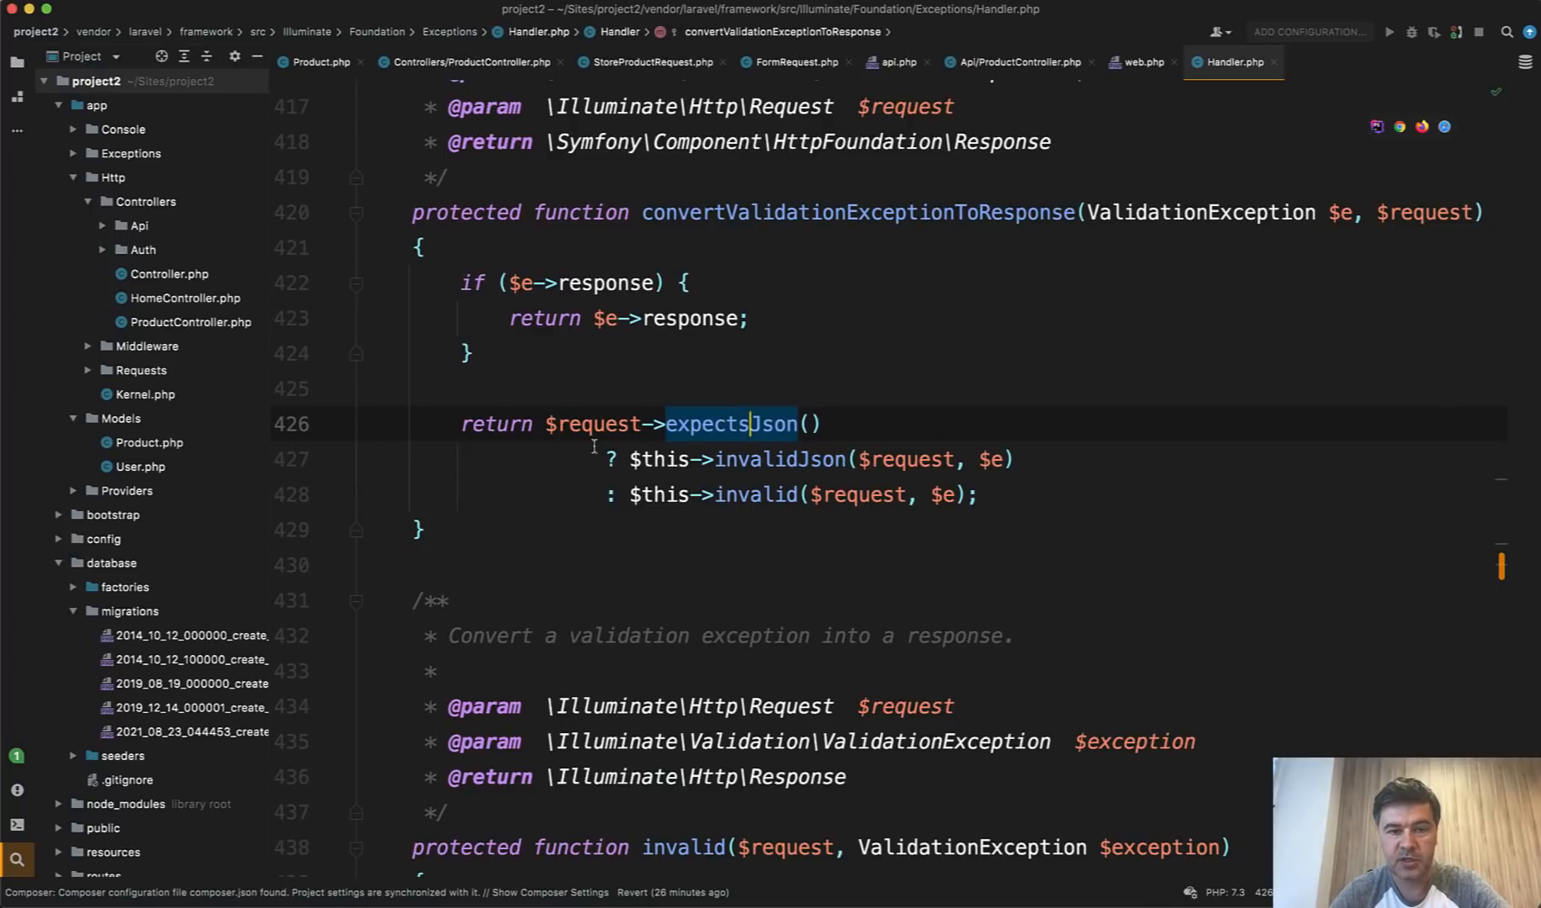
Jump to expectsJson from the Handler's convertValidationExceptionToResponse method
{"action": "left_click", "coordinate": [590, 424]}
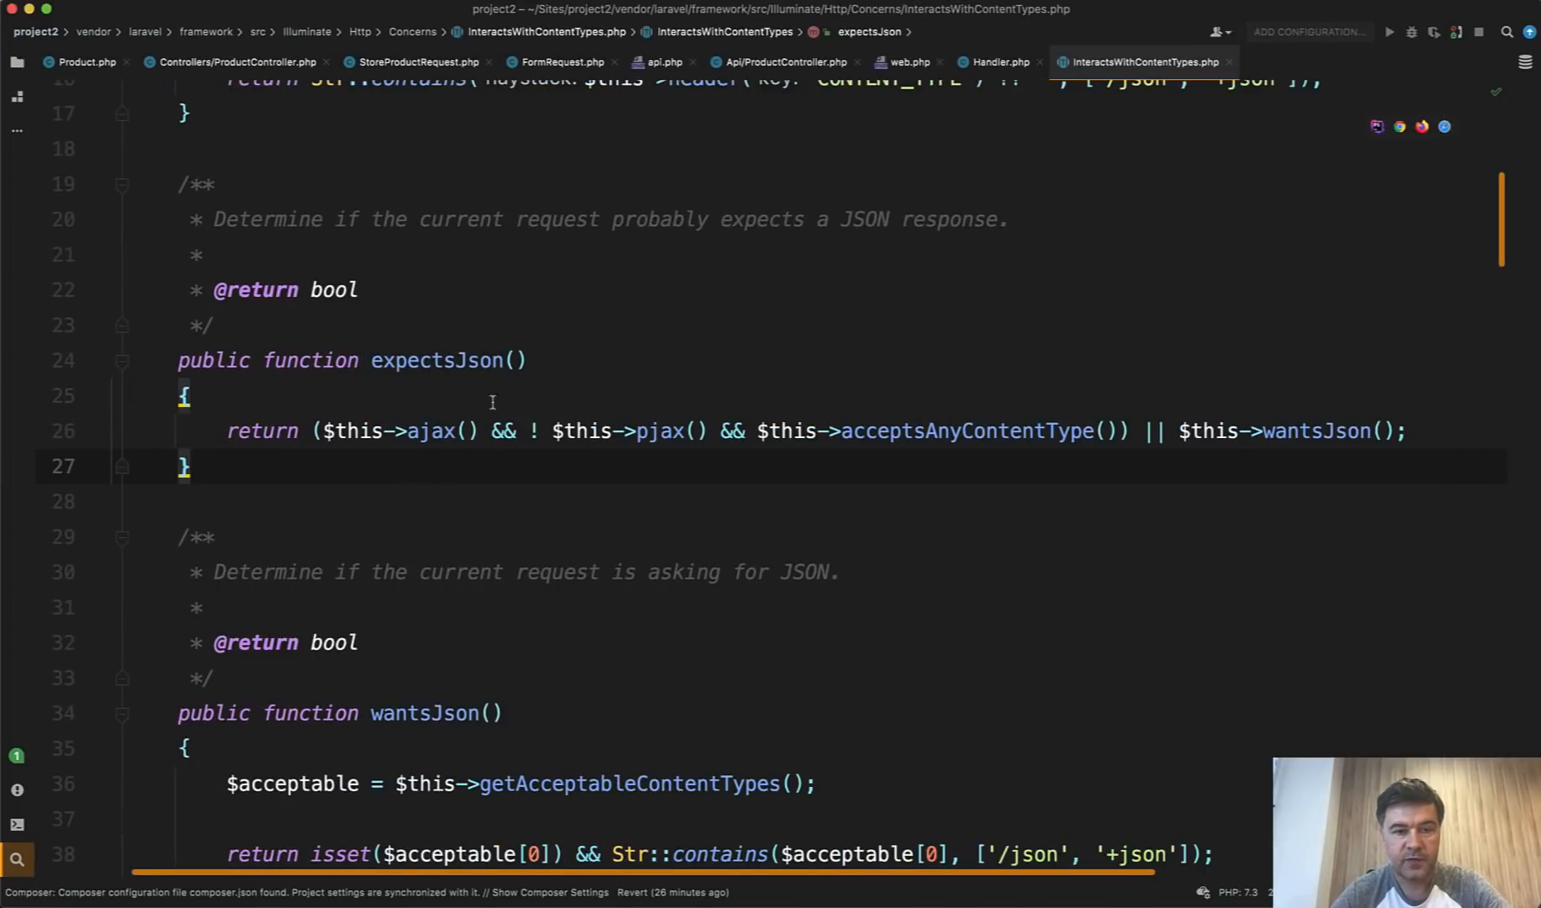
{"action": "mouse_move", "coordinate": [643, 523]}
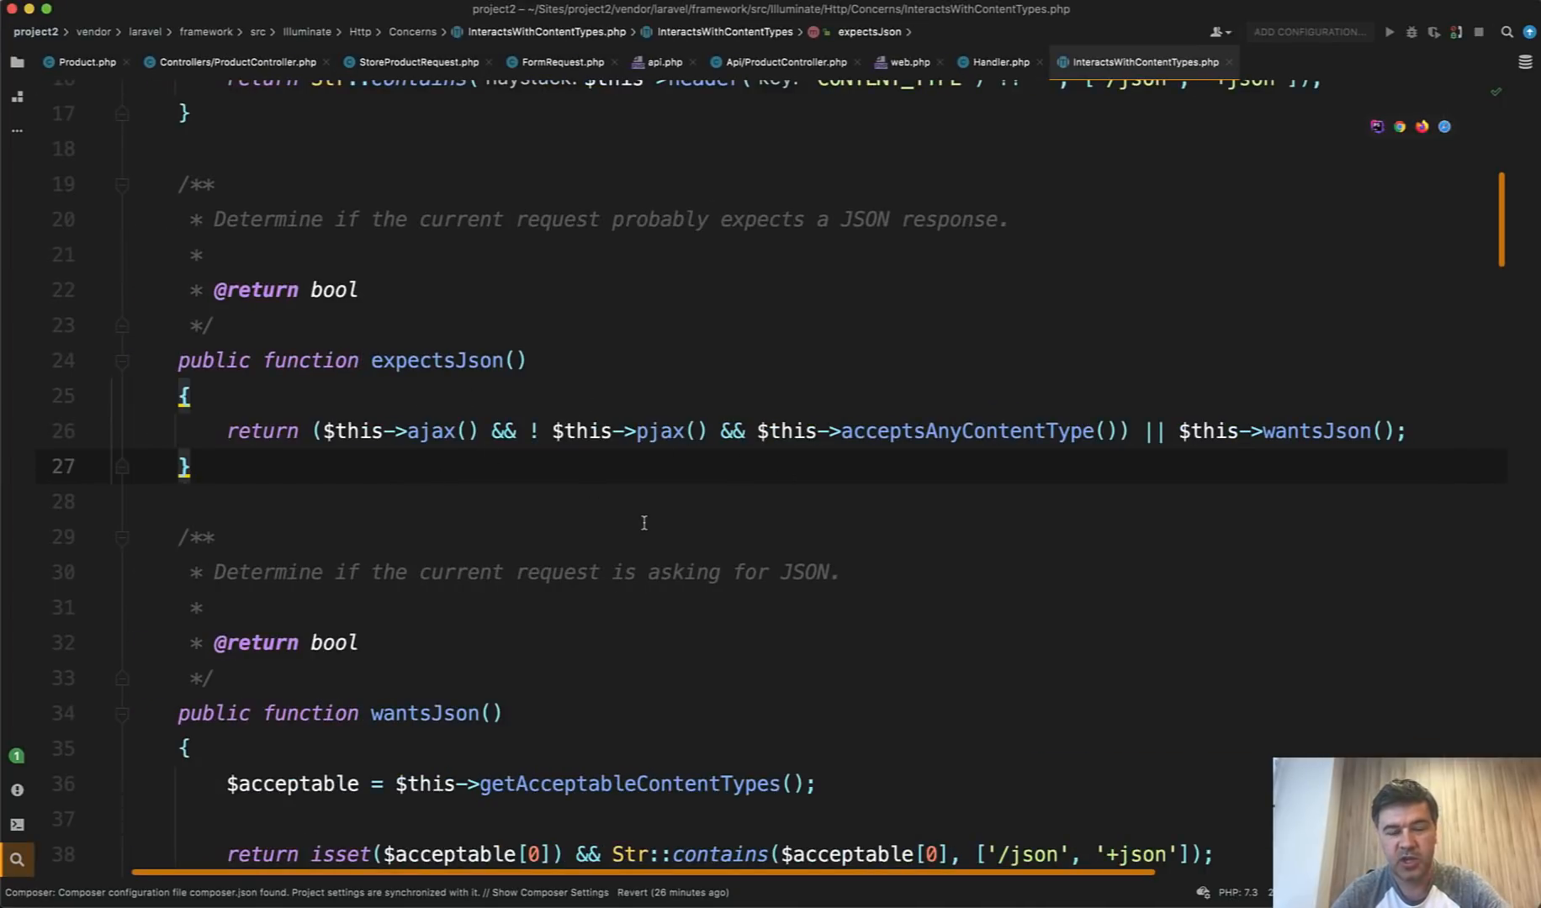
{"action": "mouse_move", "coordinate": [795, 478]}
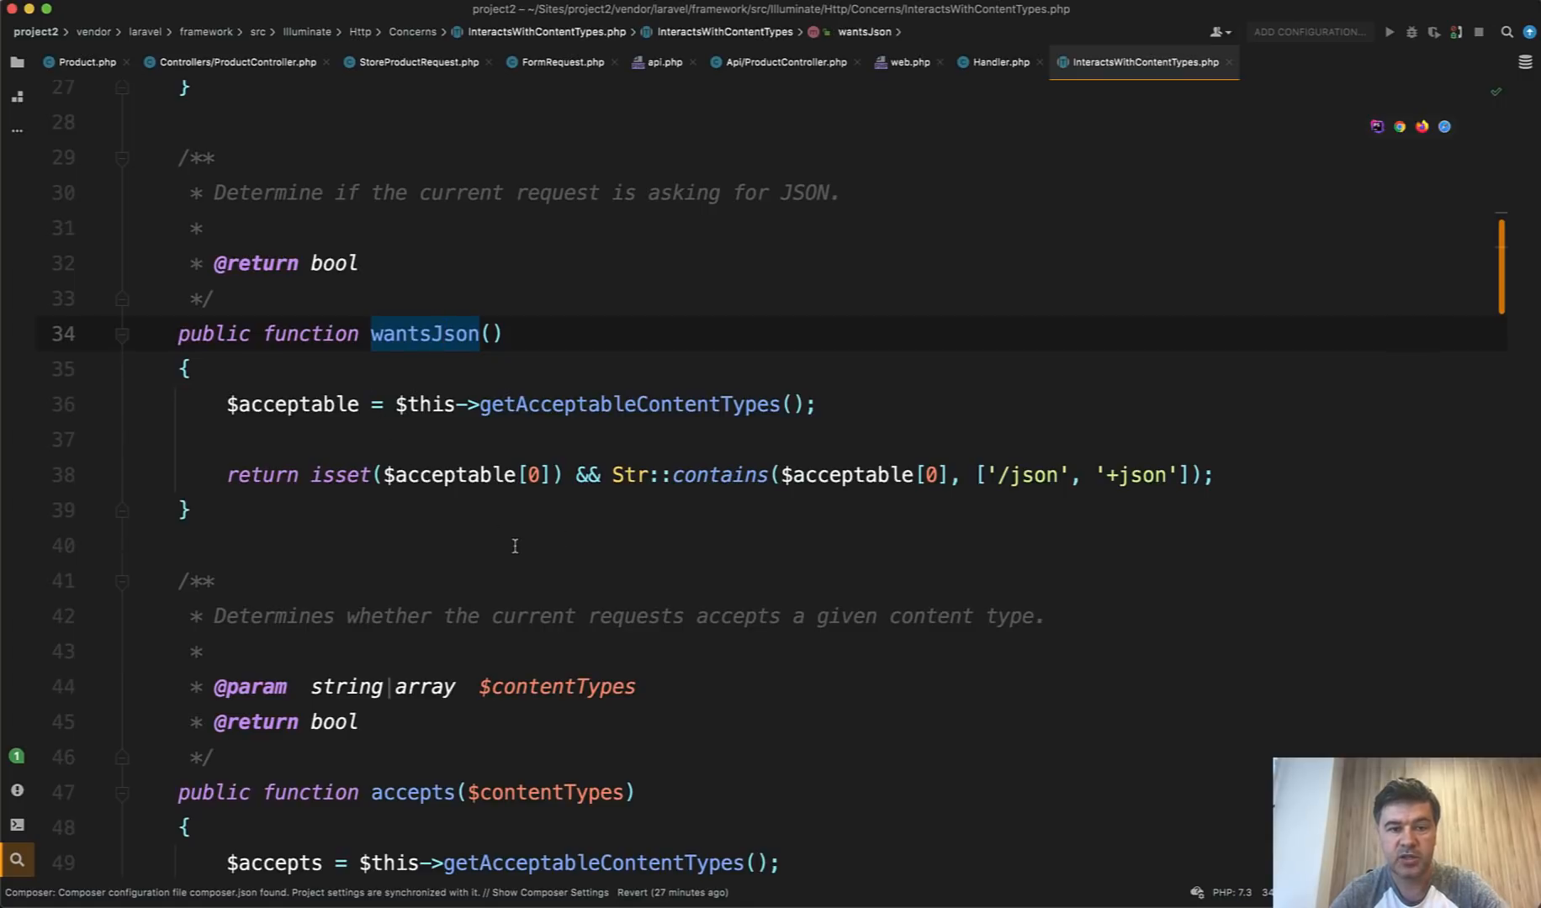
{"action": "mouse_move", "coordinate": [975, 459]}
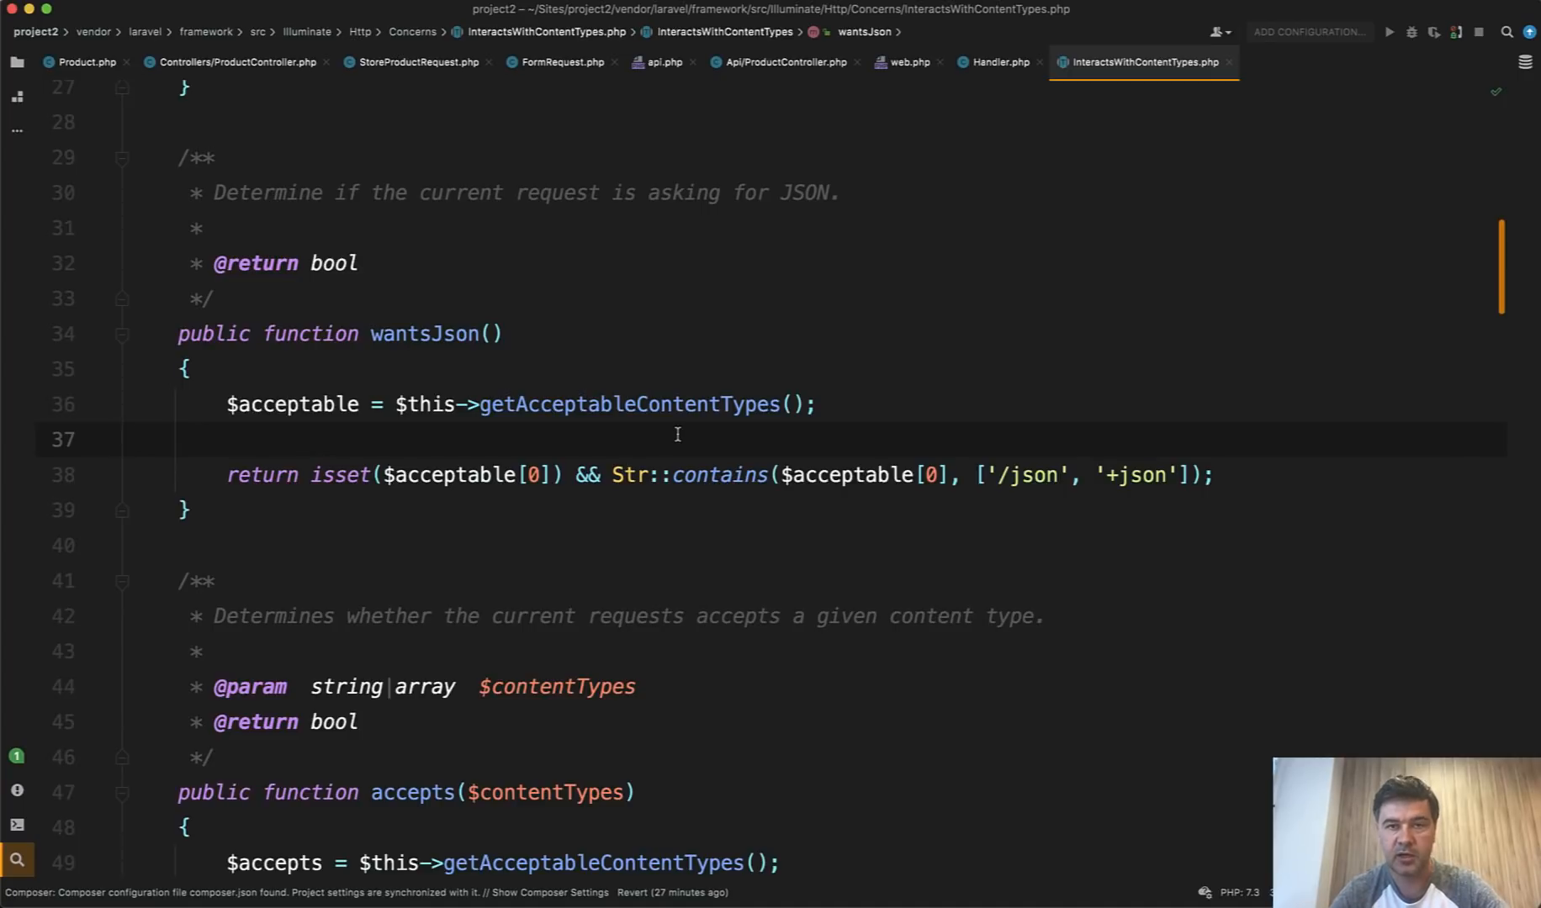
After viewing wantsJson(), return to StoreProductRequest's rules method
{"action": "left_click", "coordinate": [413, 60]}
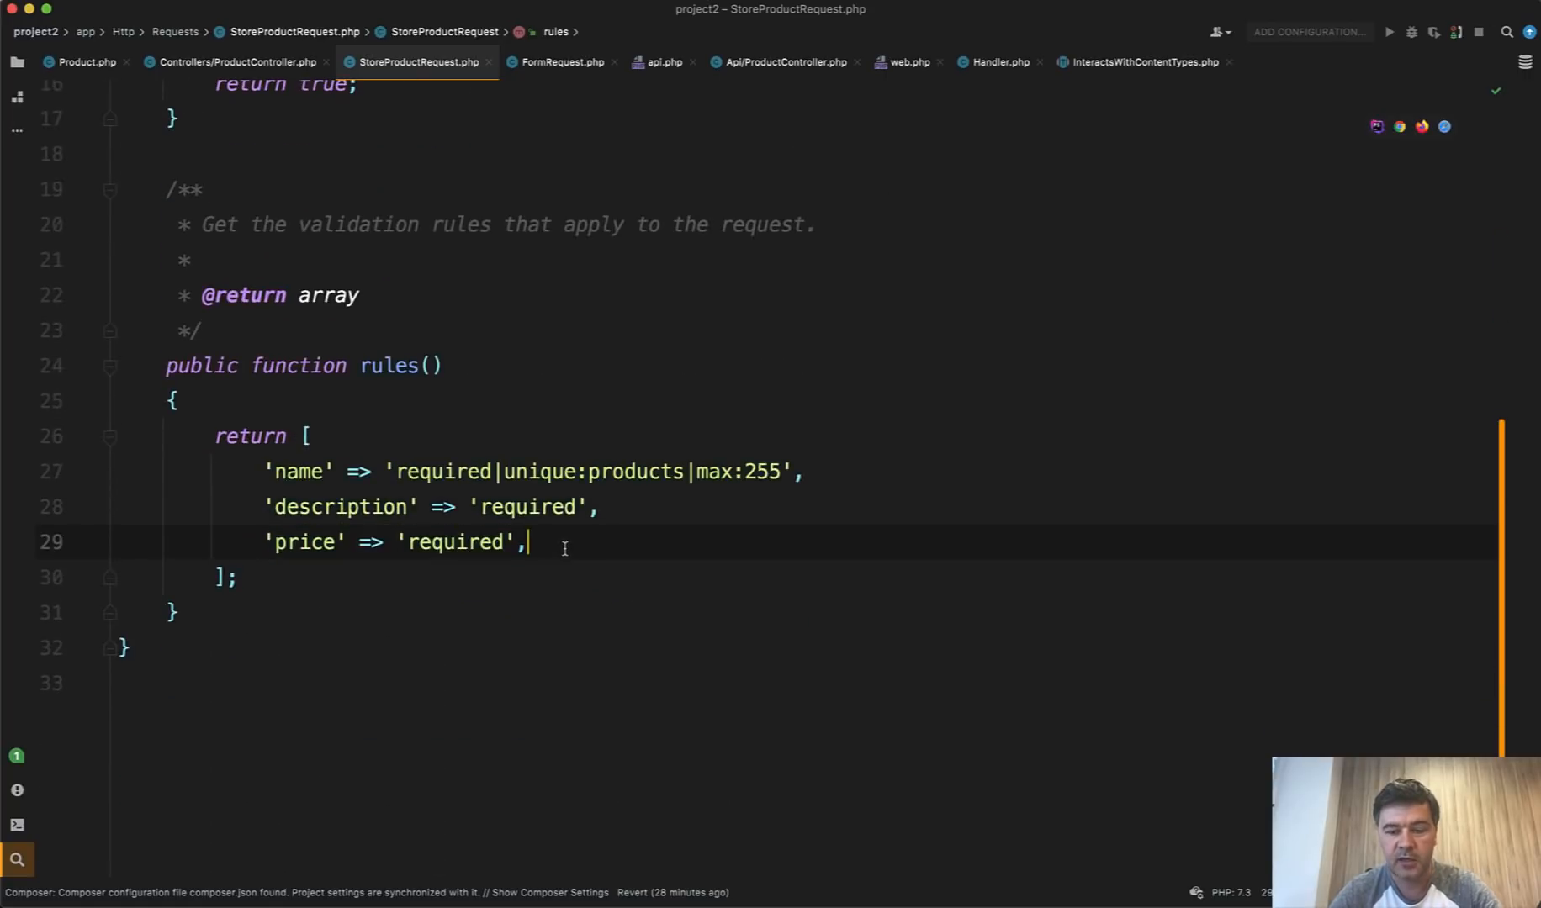
Add 'device_name' => $this->wantsJson() ? 'required' : '' to the rules array
{"action": "type", "text": "'de'"}
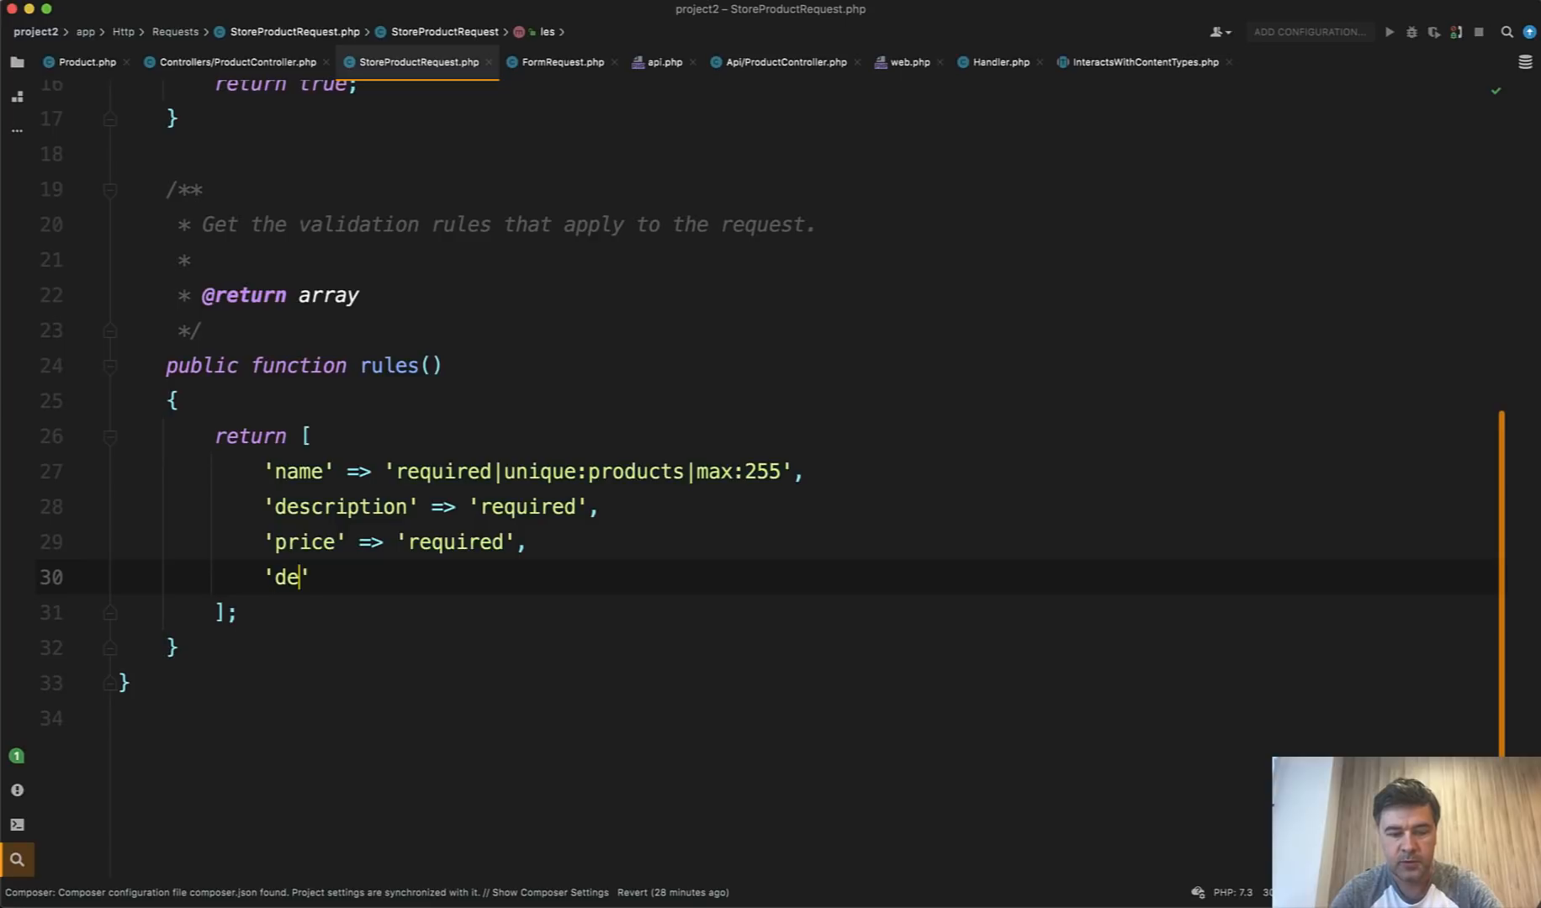
{"action": "type", "text": "vice_name' =>"}
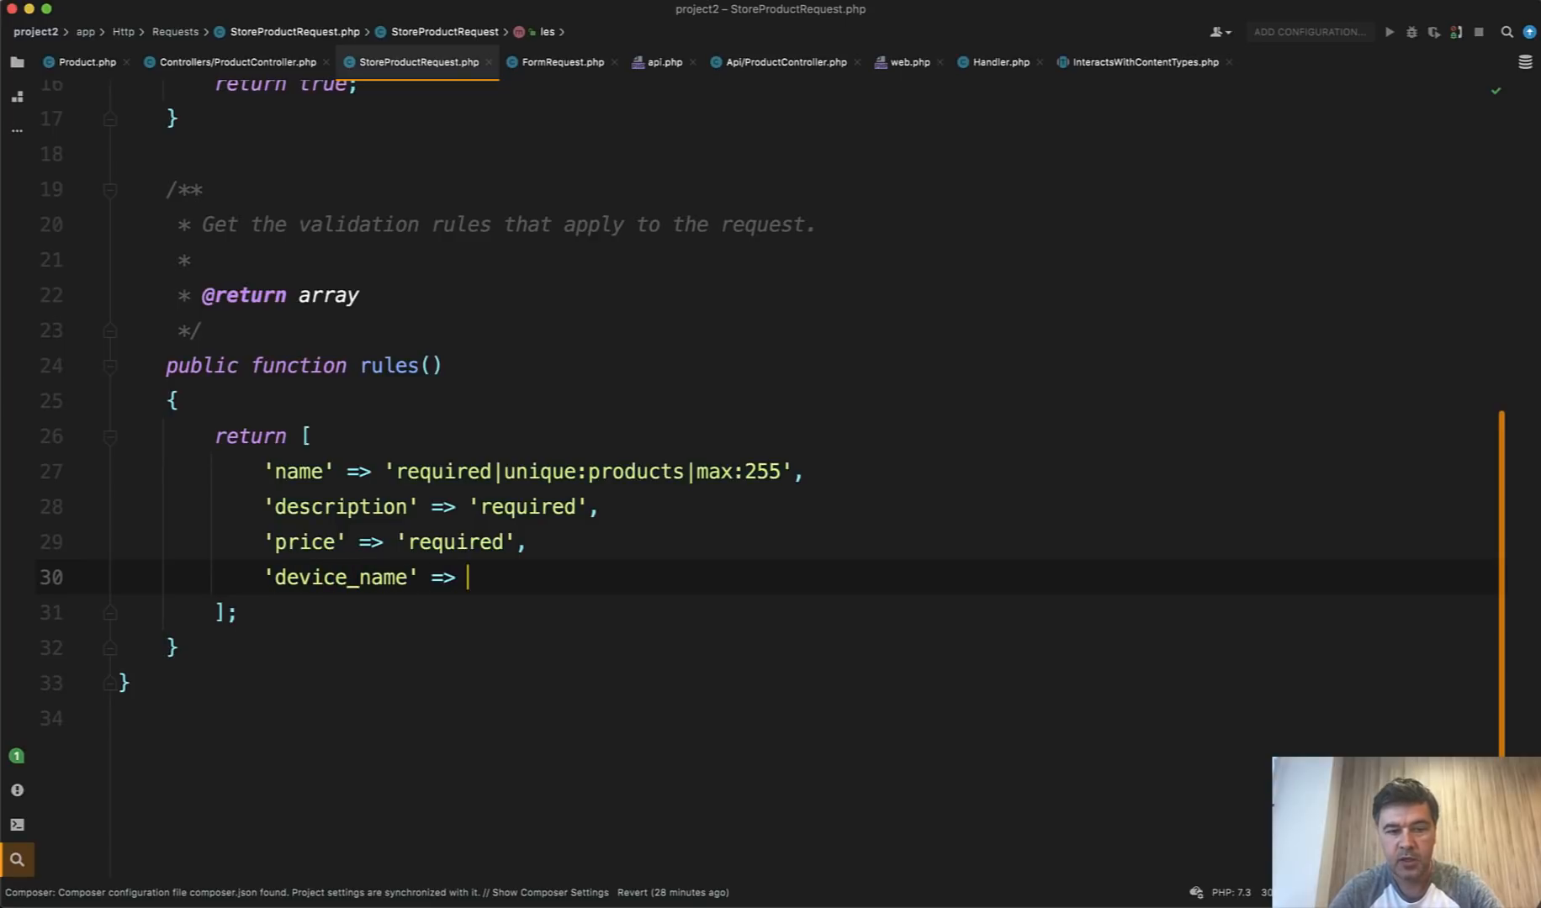
{"action": "type", "text": "$this->wantsJson("}
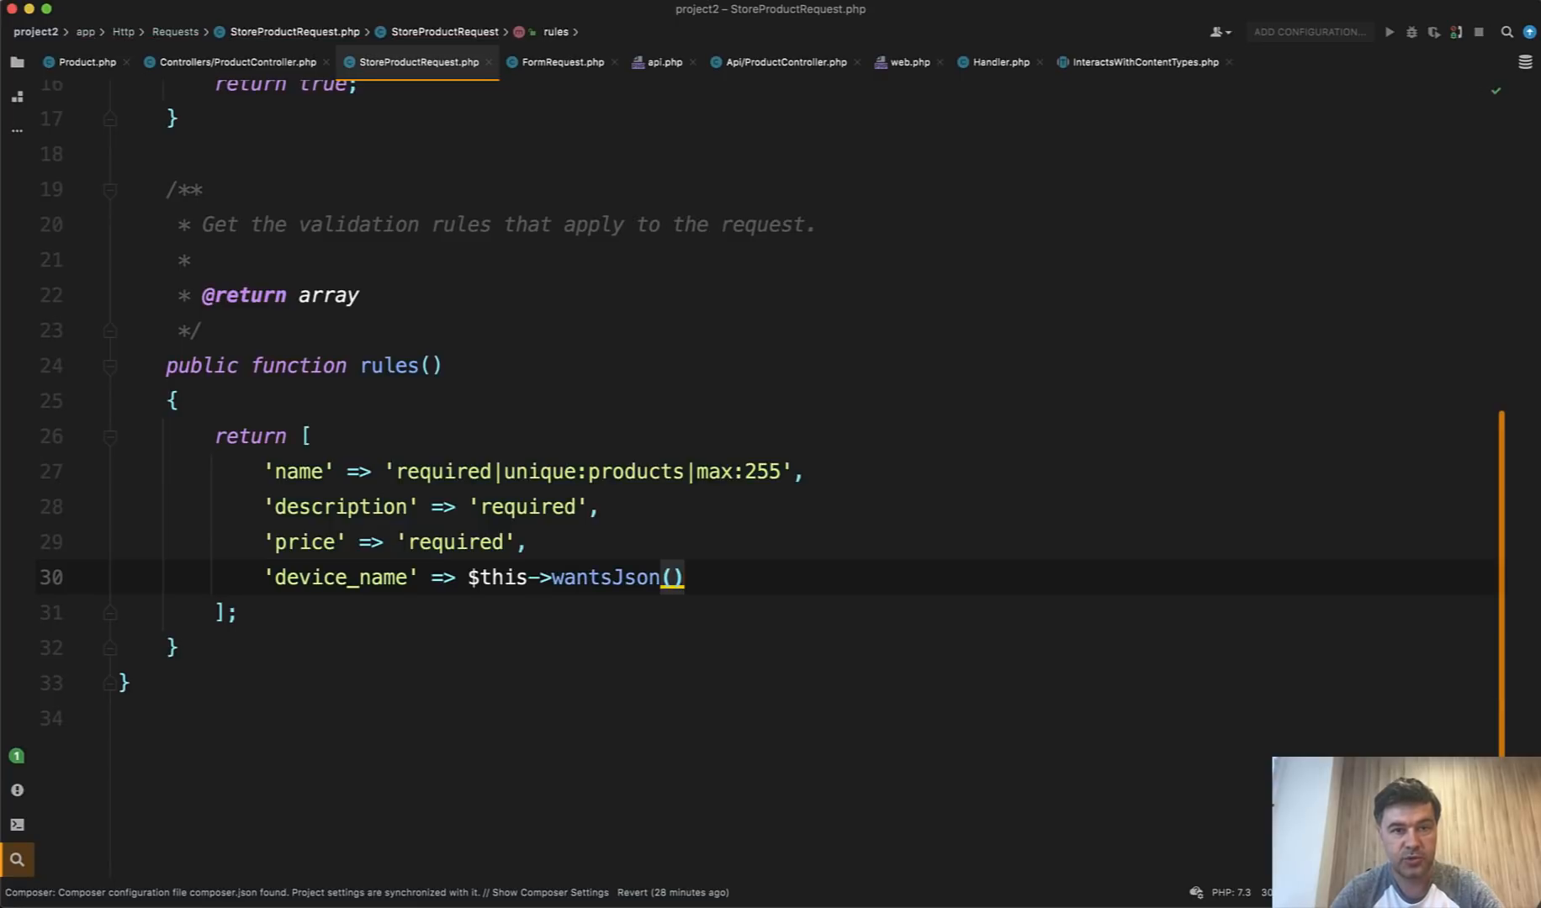
{"action": "type", "text": "? 'required' : '',"}
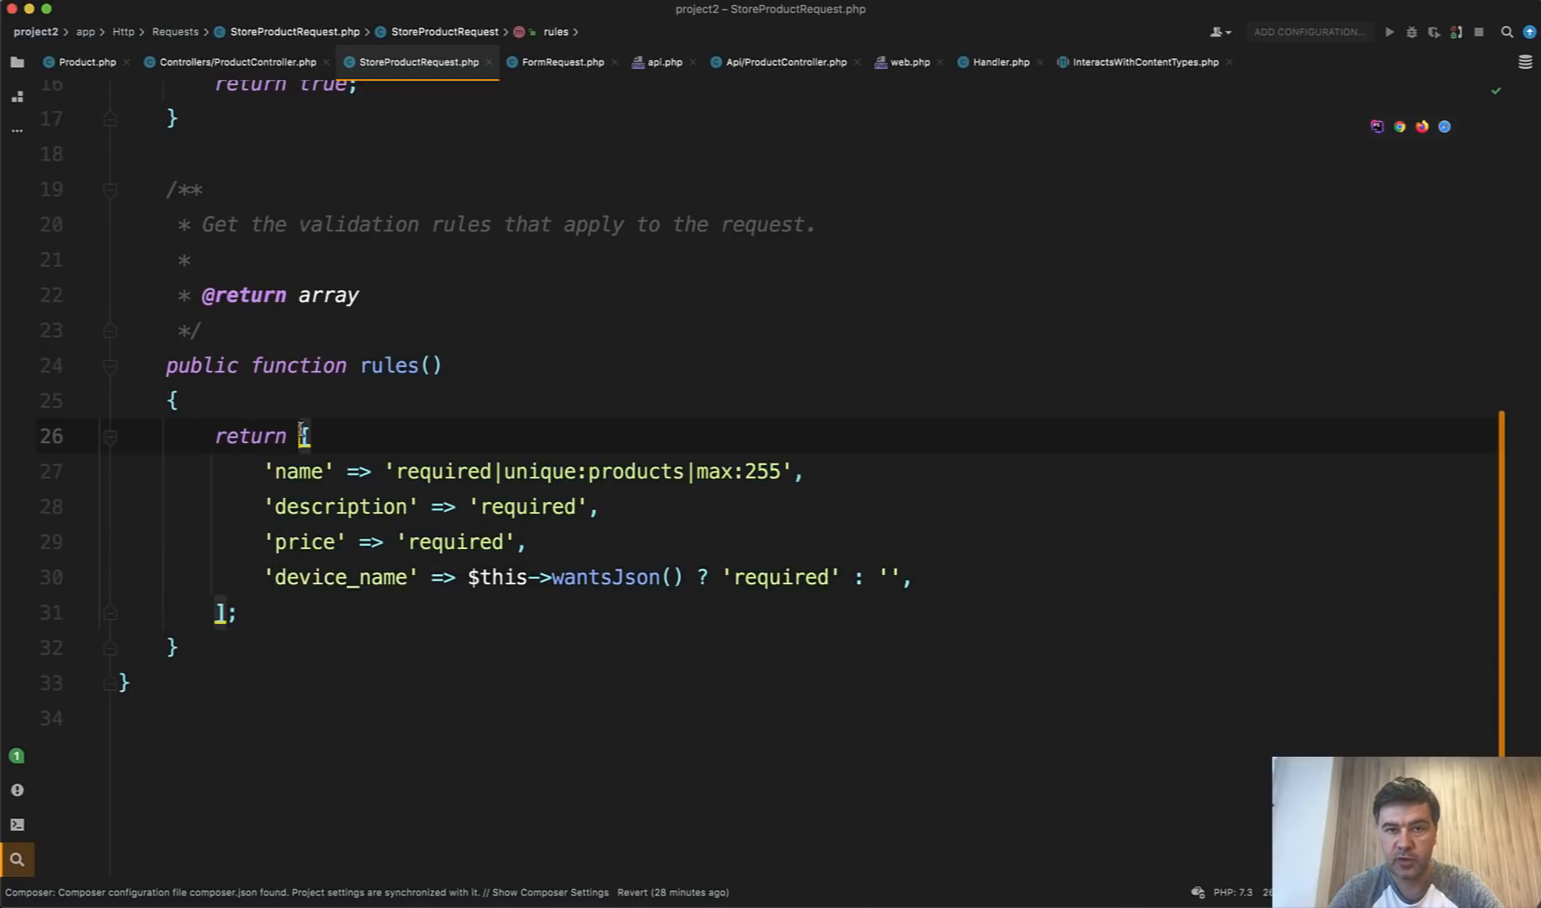
{"action": "left_click_drag", "start_coordinate": [305, 435], "coordinate": [239, 612]}
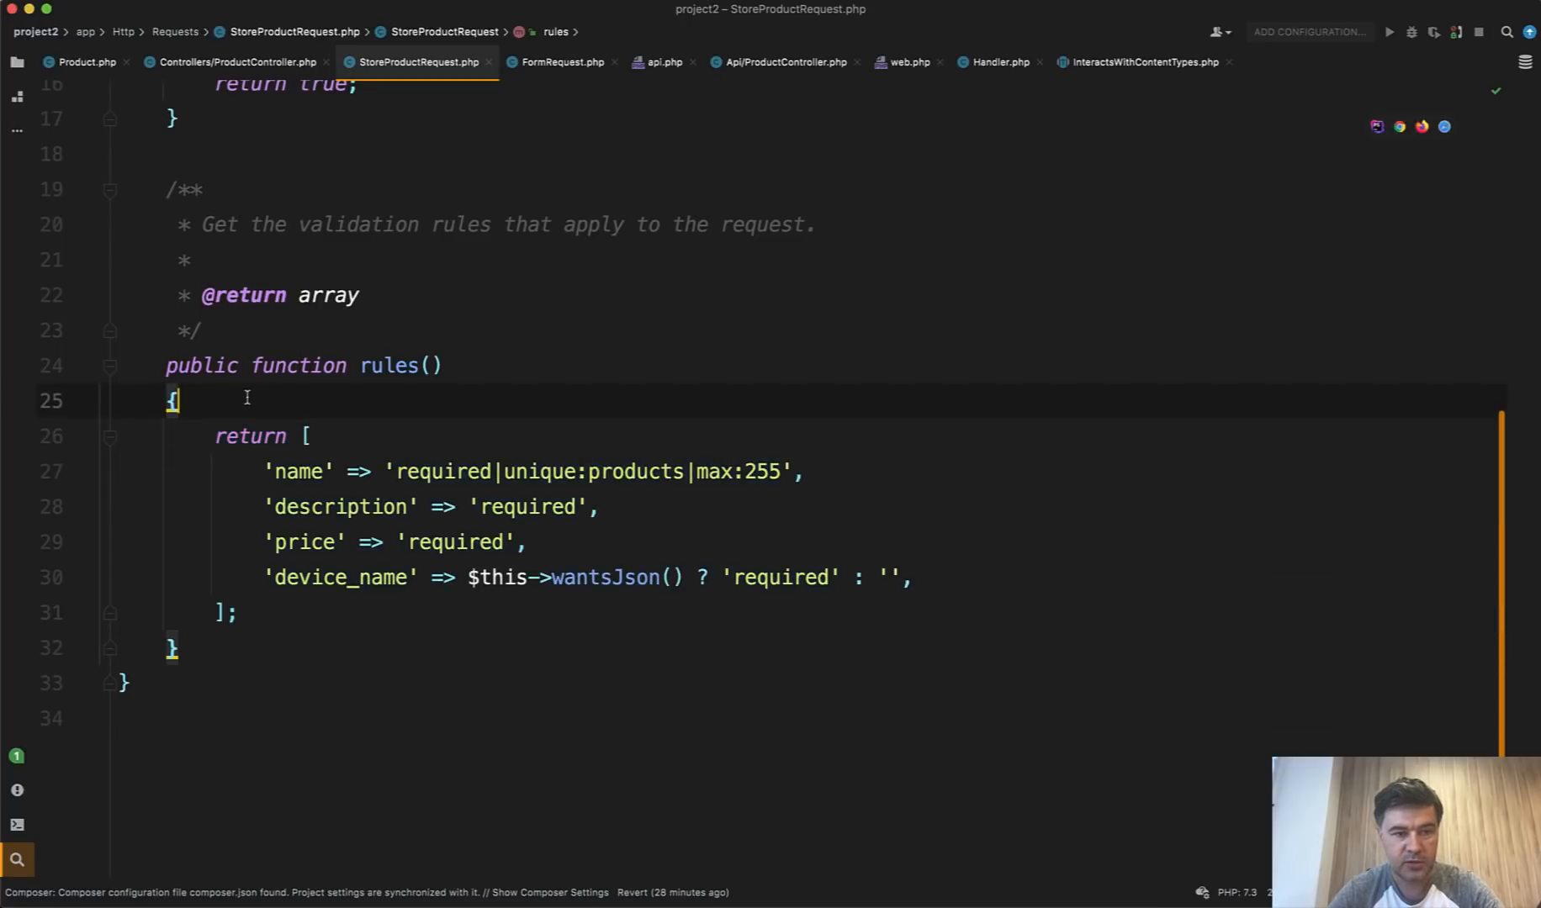
Rewrite rules() to build $rules, append required device_name when wantsJson(), and return $rules
{"action": "type", "text": "$rules = ["}
{"action": "type", "text": "if"}
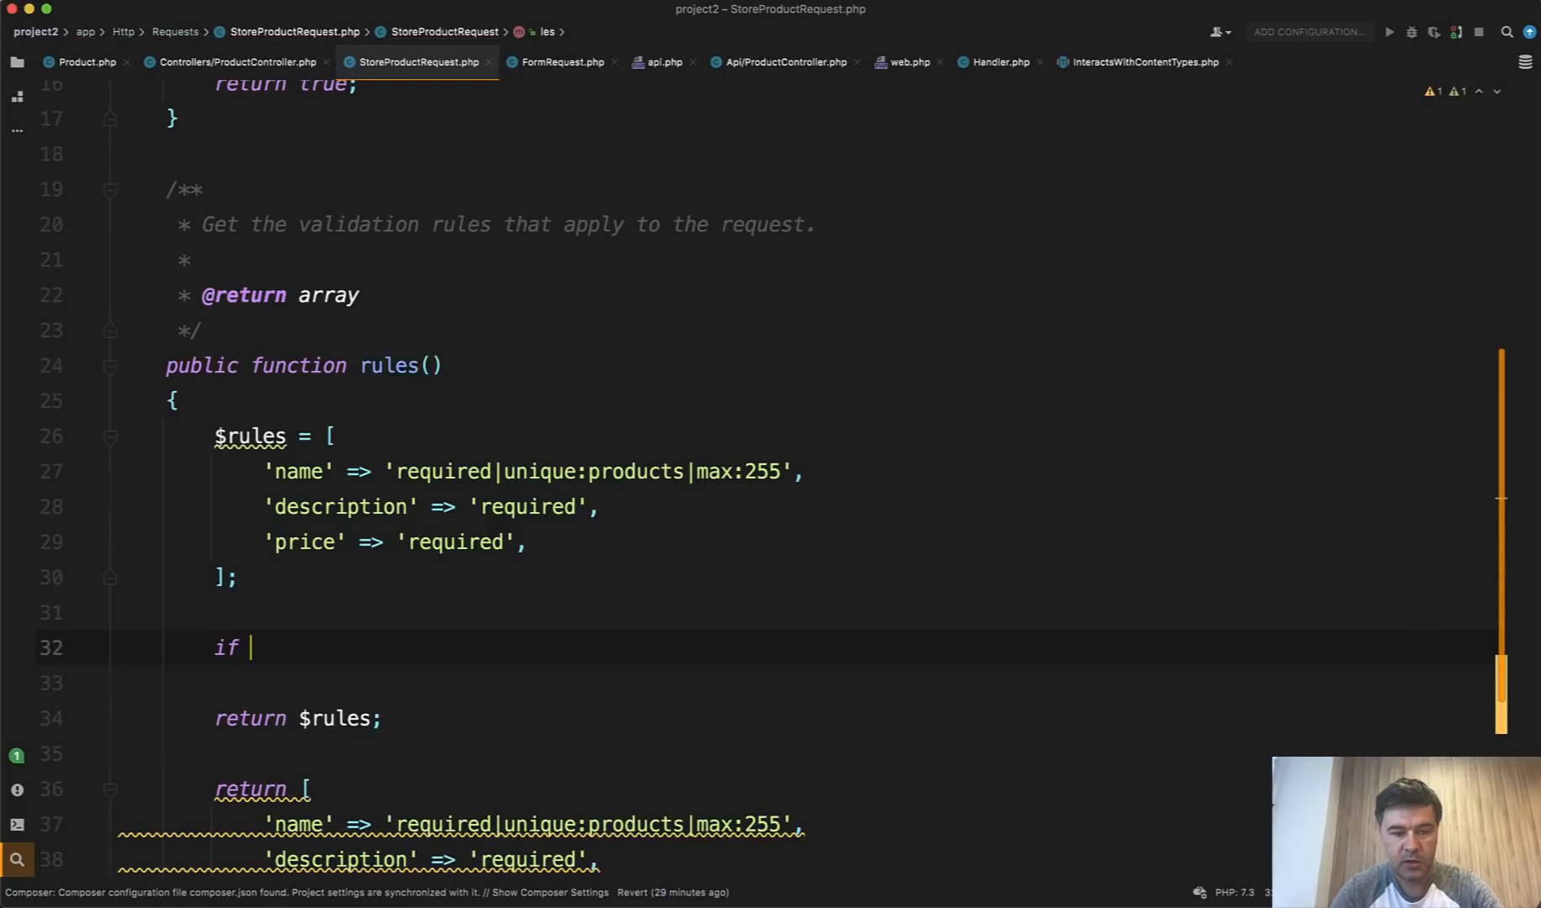
{"action": "type", "text": "($this->wantsJson()) {"}
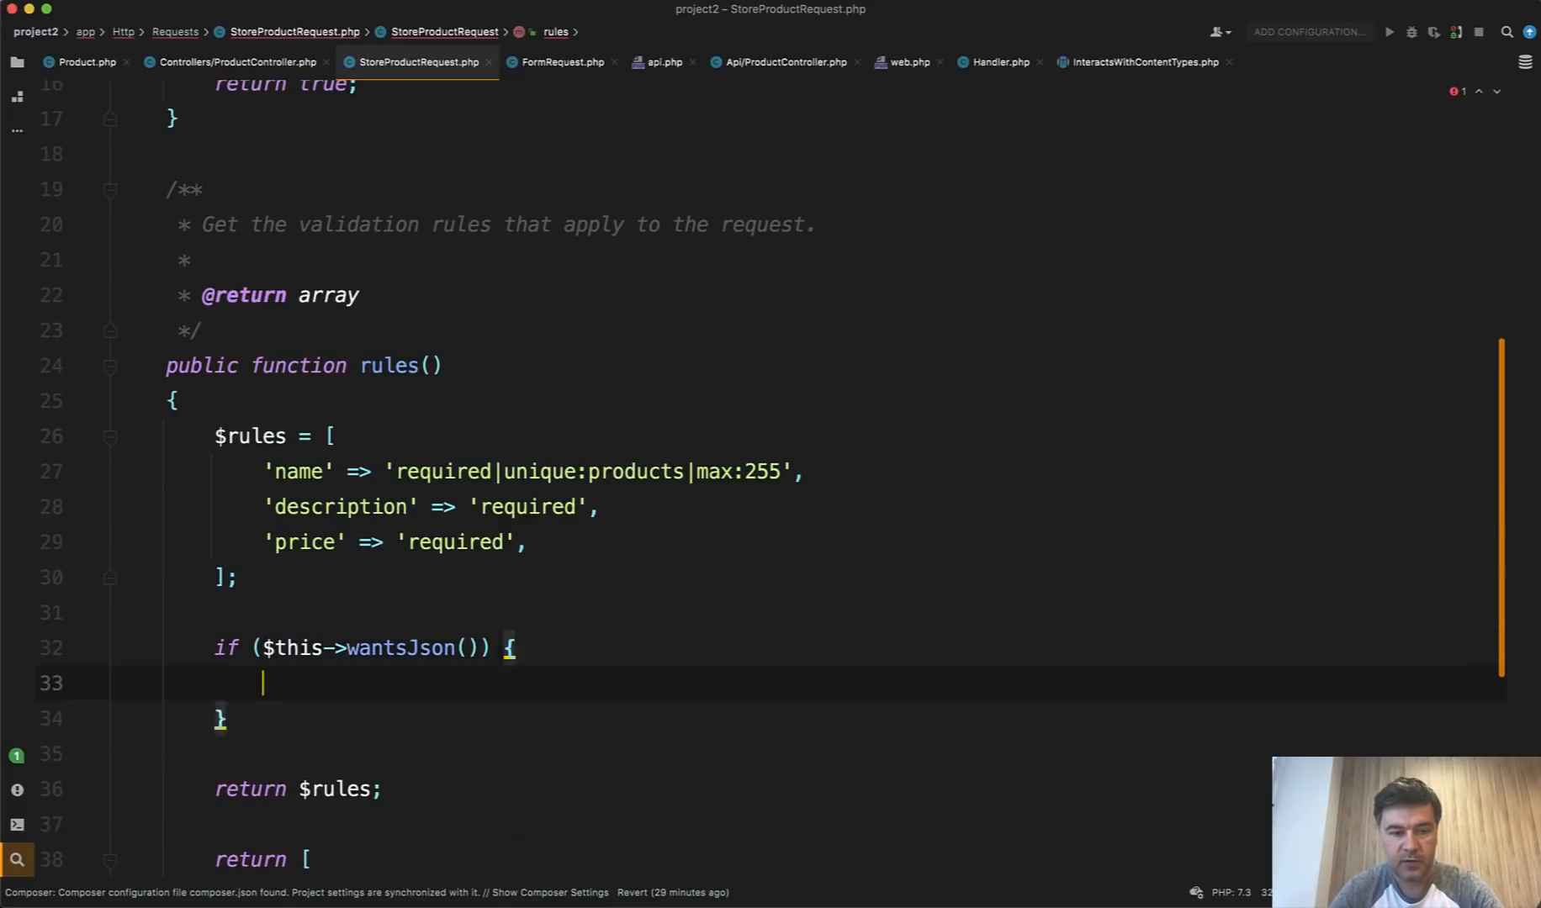
{"action": "type", "text": "$rules[] = 'device_name' => $this->wantsJson() ? 'required' : '',"}
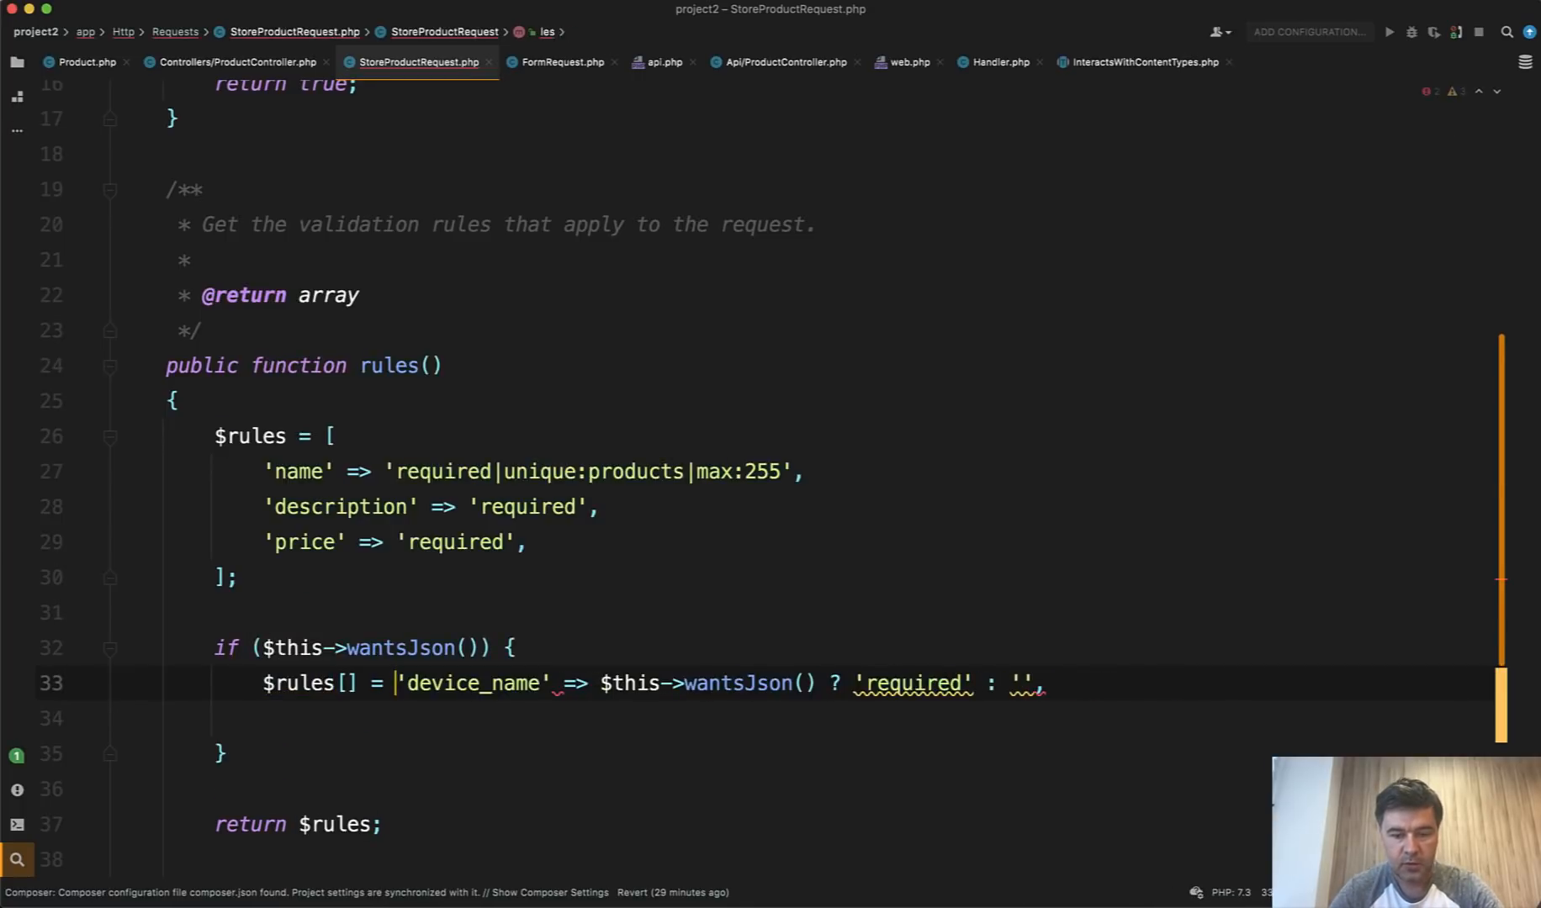
{"action": "type", "text": "["}
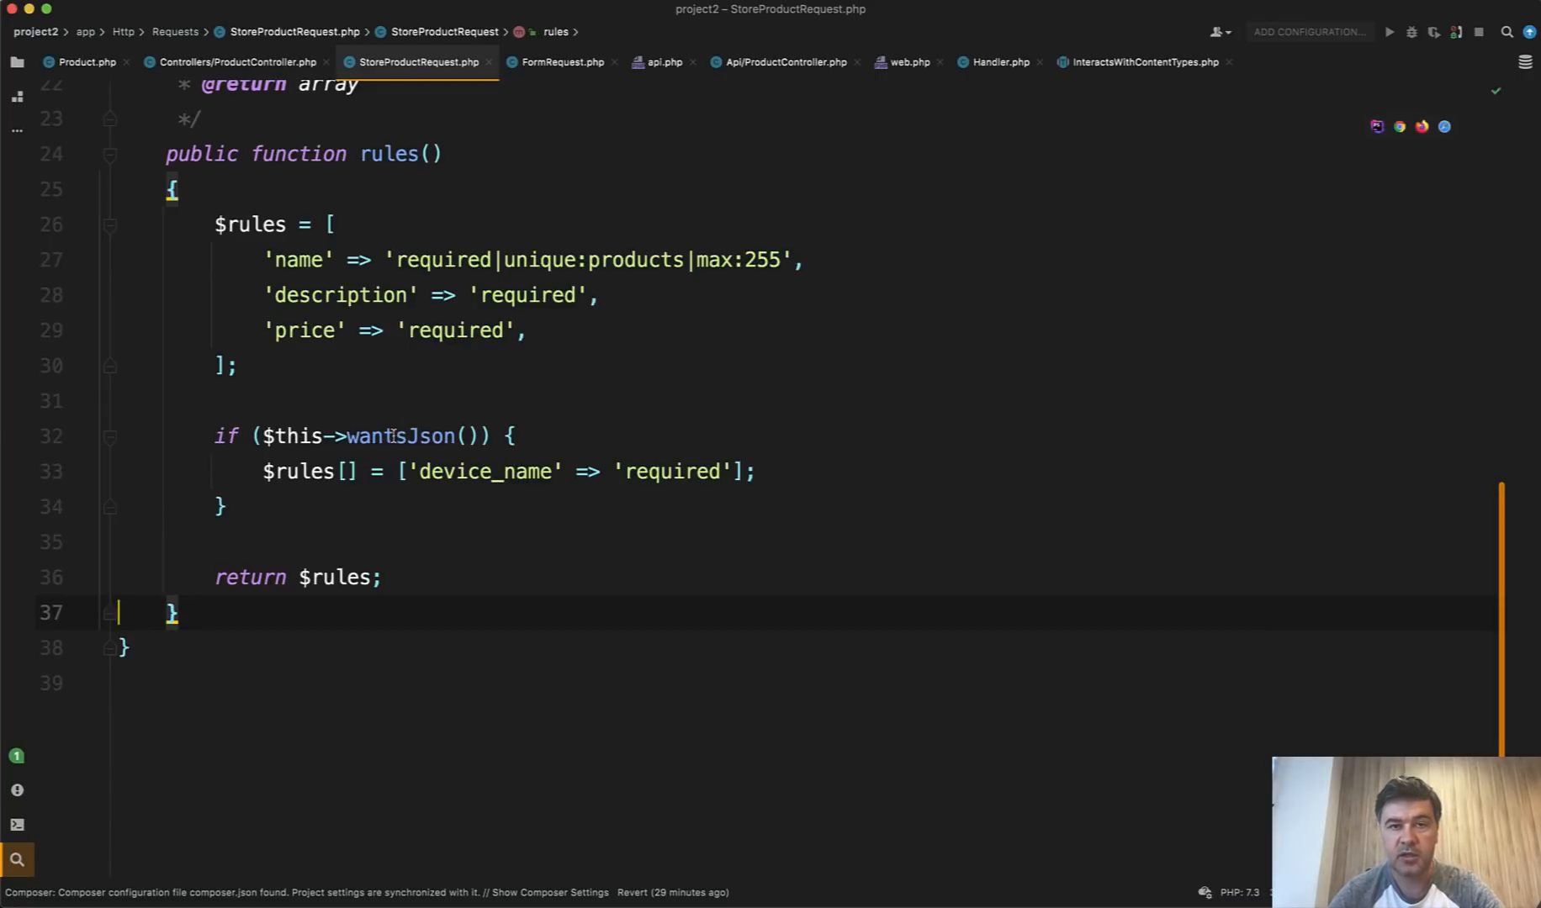
{"action": "mouse_move", "coordinate": [441, 407]}
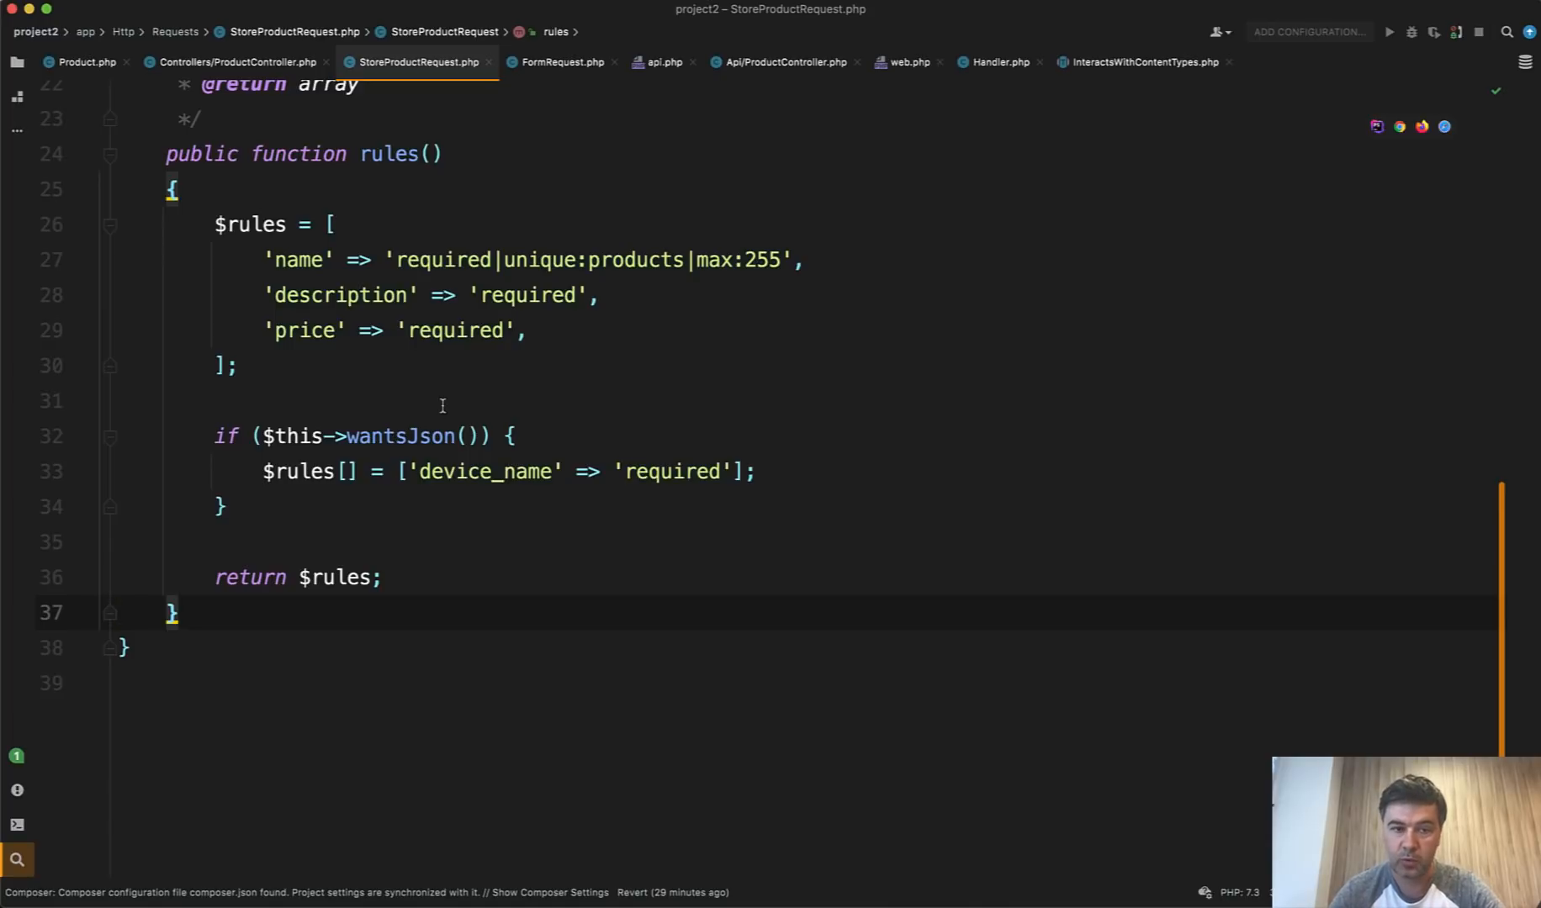